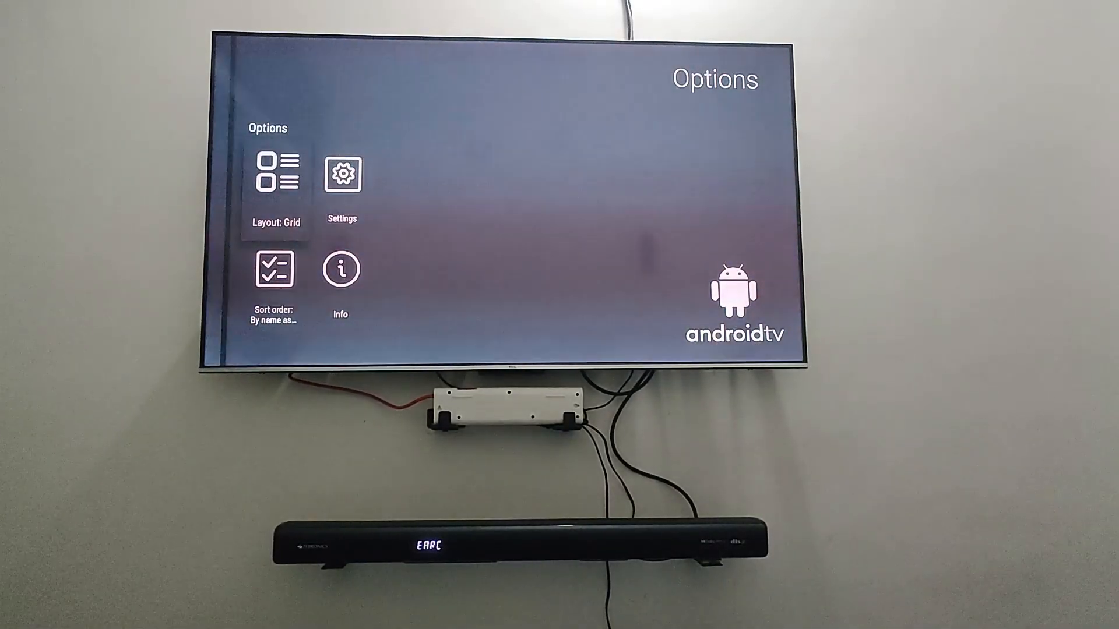
Add eAC3 to 'Convert surround from', keep surround pass-through on, then return home.
{"action": "left_click", "coordinate": [342, 174]}
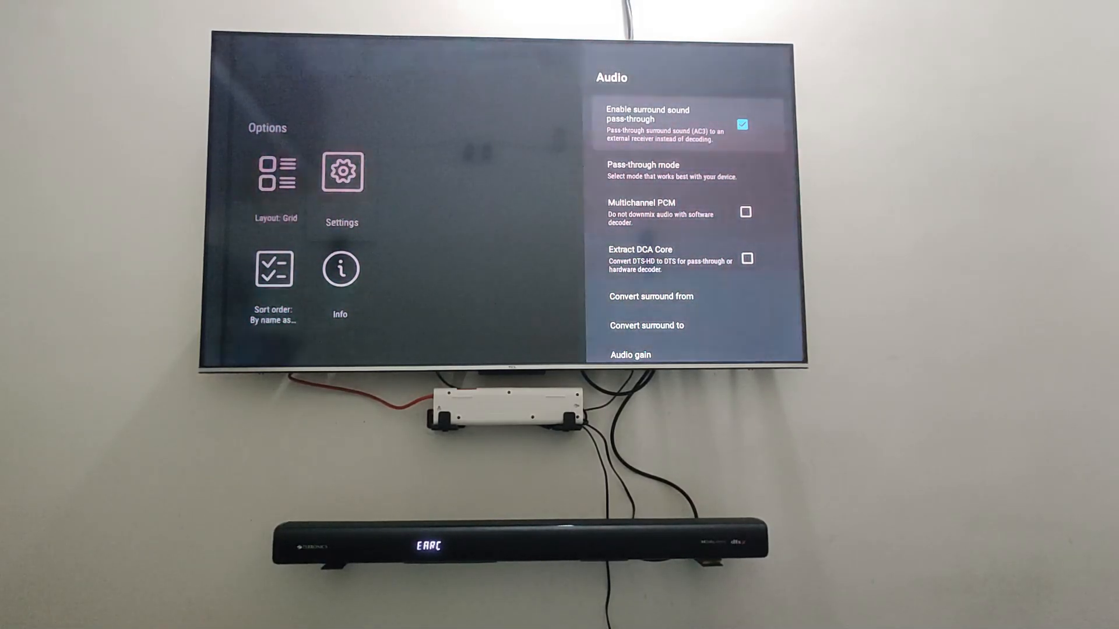
{"action": "left_click", "coordinate": [641, 171]}
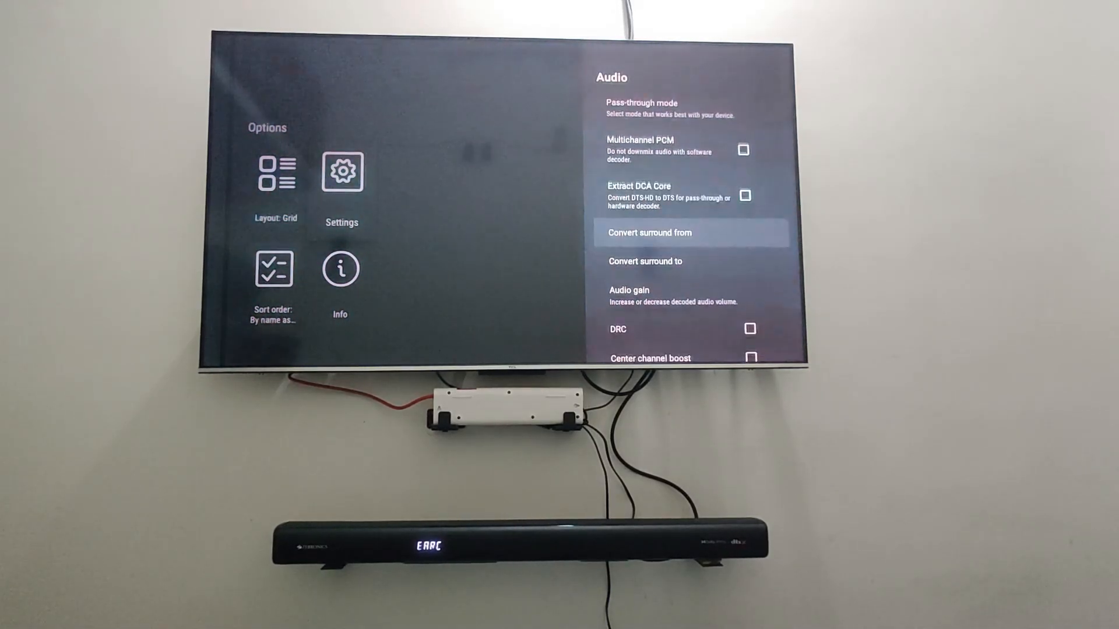
{"action": "left_click", "coordinate": [648, 232]}
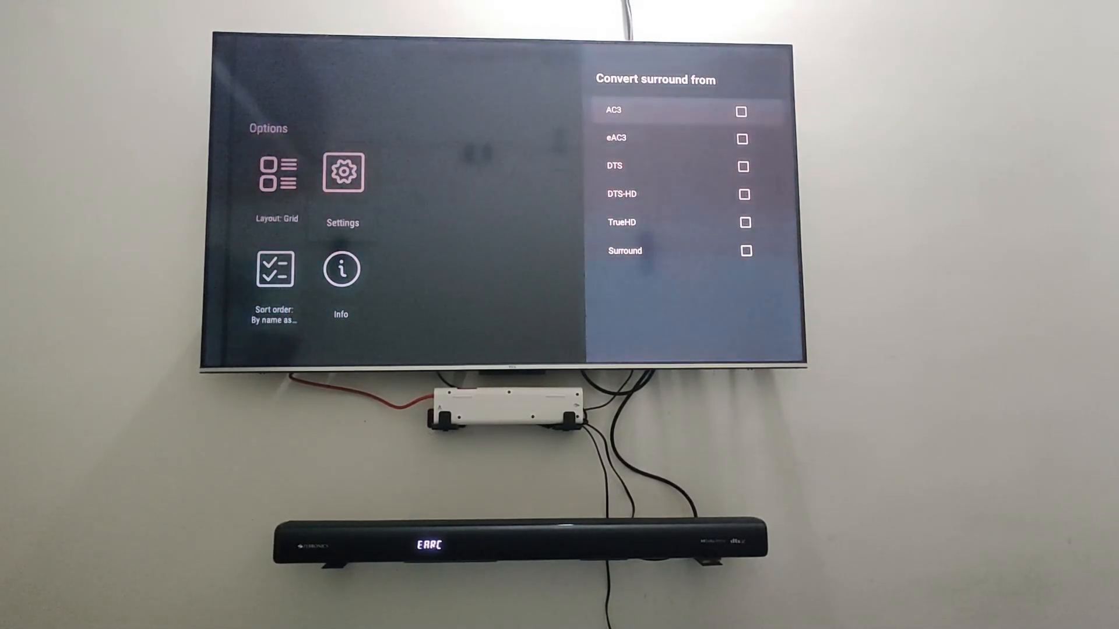
{"action": "left_click", "coordinate": [742, 139]}
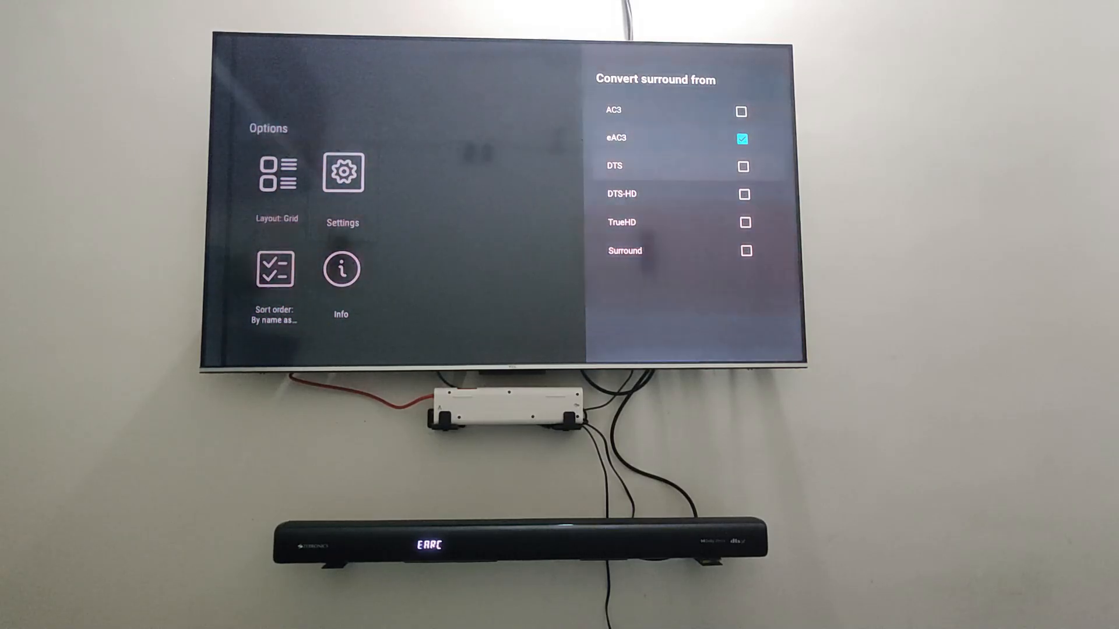
{"action": "left_click", "coordinate": [744, 165]}
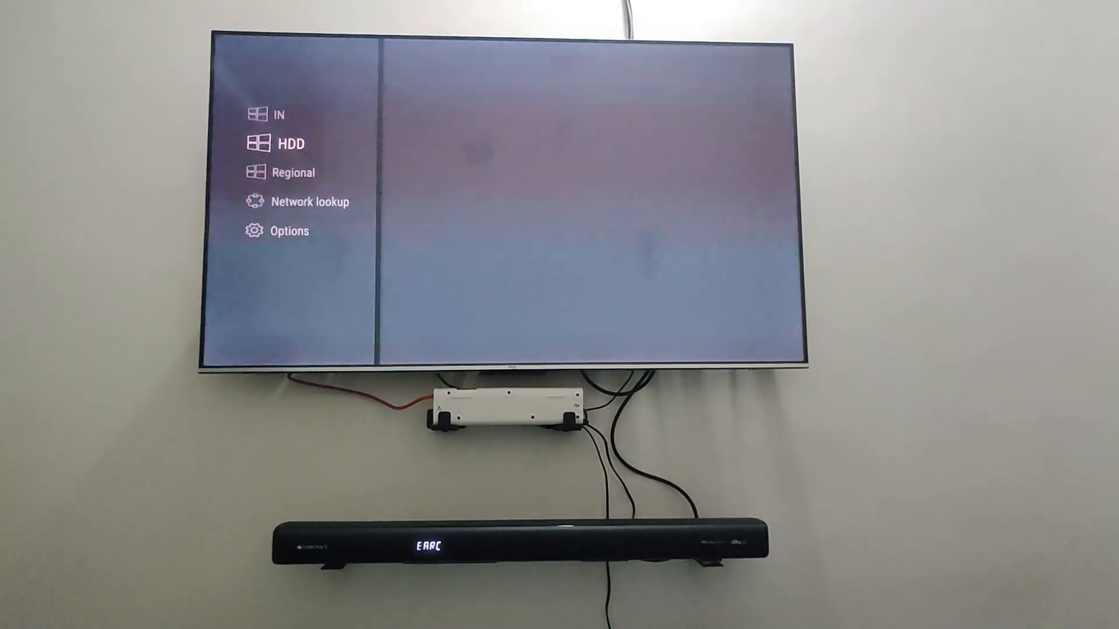
Play the Dolby Cinema Universe demo and switch to its Dolby True HD (Atmos) track.
{"action": "left_click", "coordinate": [289, 143]}
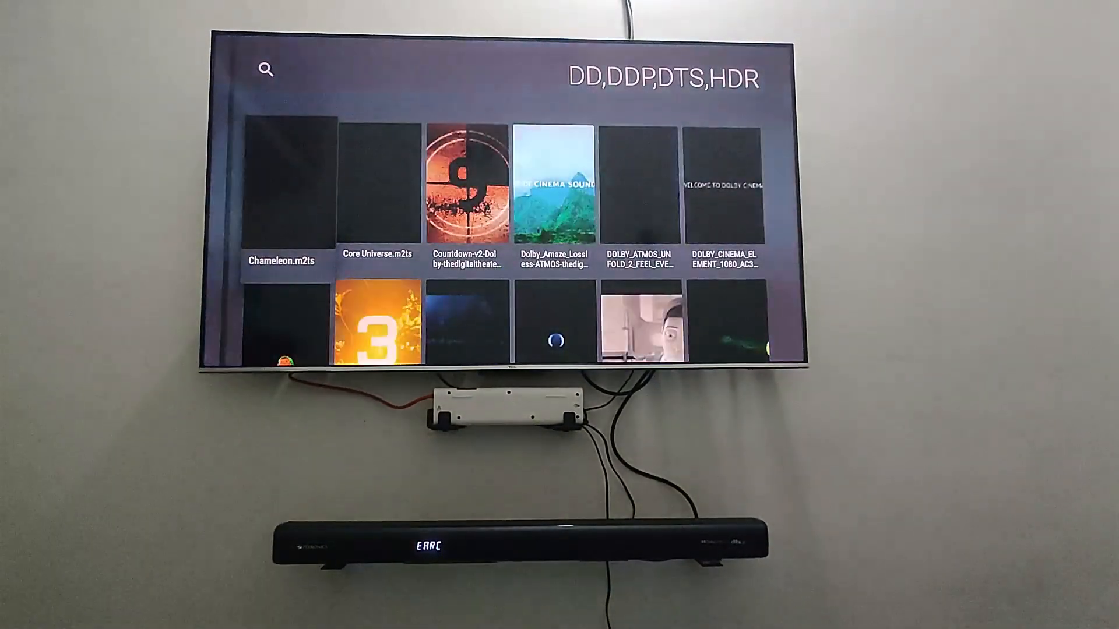
{"action": "scroll", "scroll_direction": "down", "scroll_amount": 3}
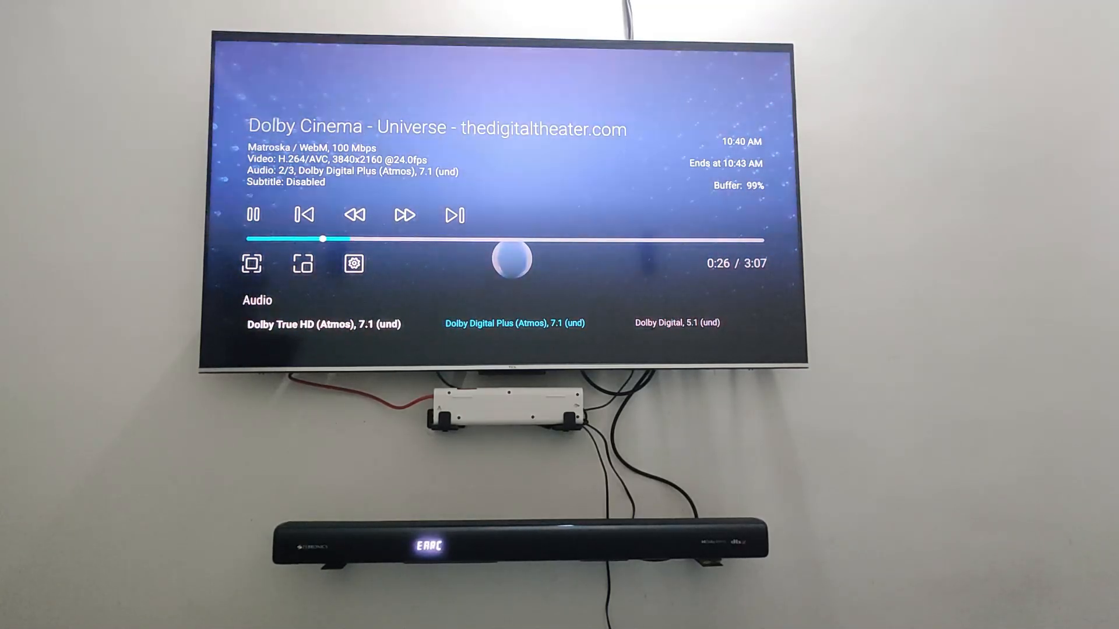
{"action": "left_click", "coordinate": [323, 324]}
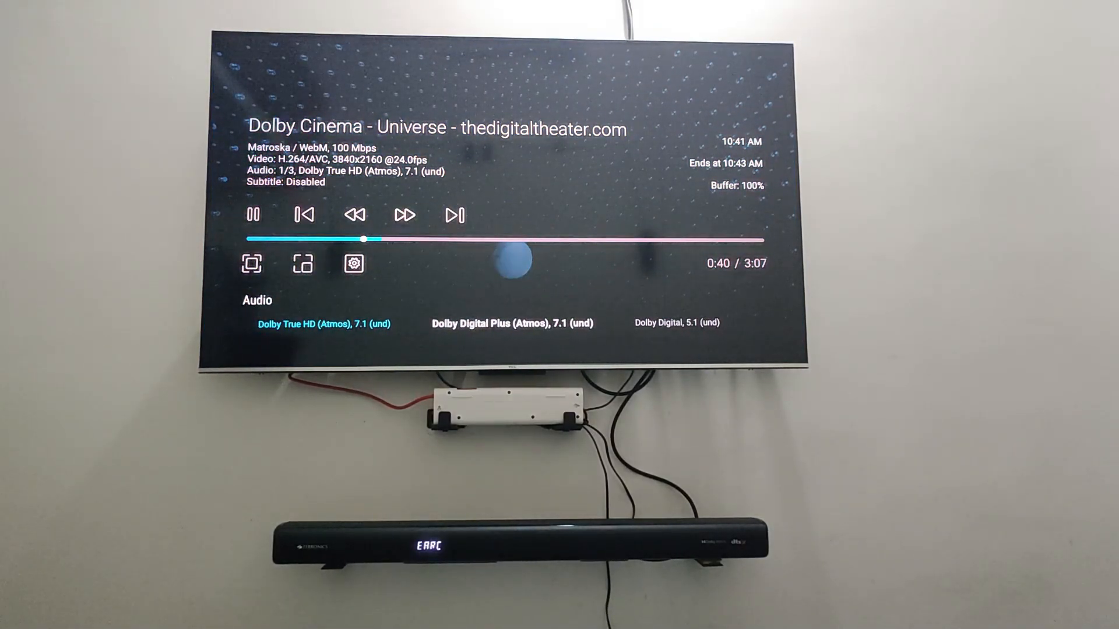
{"action": "left_click", "coordinate": [512, 323]}
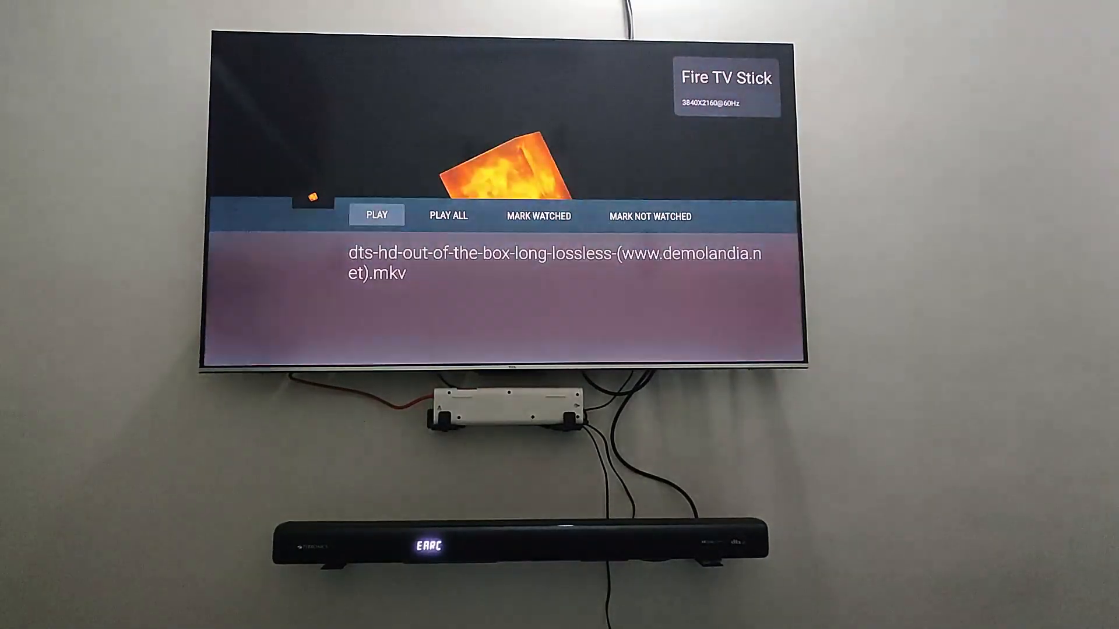
Play the dts-hd-out-of-the-box lossless demo from its details page.
{"action": "left_click", "coordinate": [377, 214]}
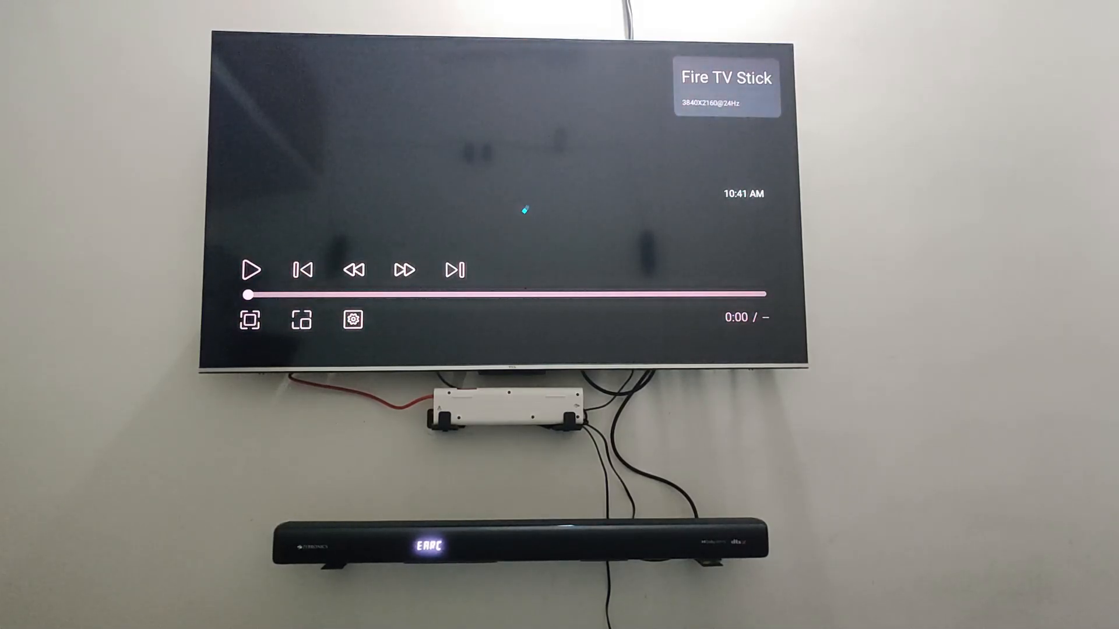
{"action": "left_click", "coordinate": [251, 270]}
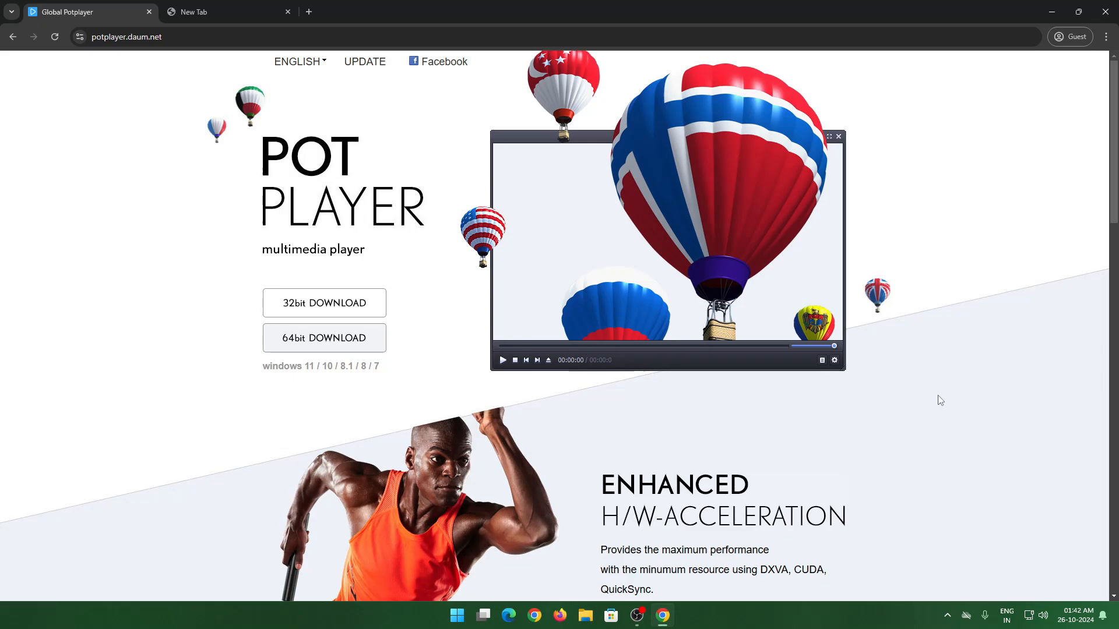
{"action": "mouse_move", "coordinate": [425, 395]}
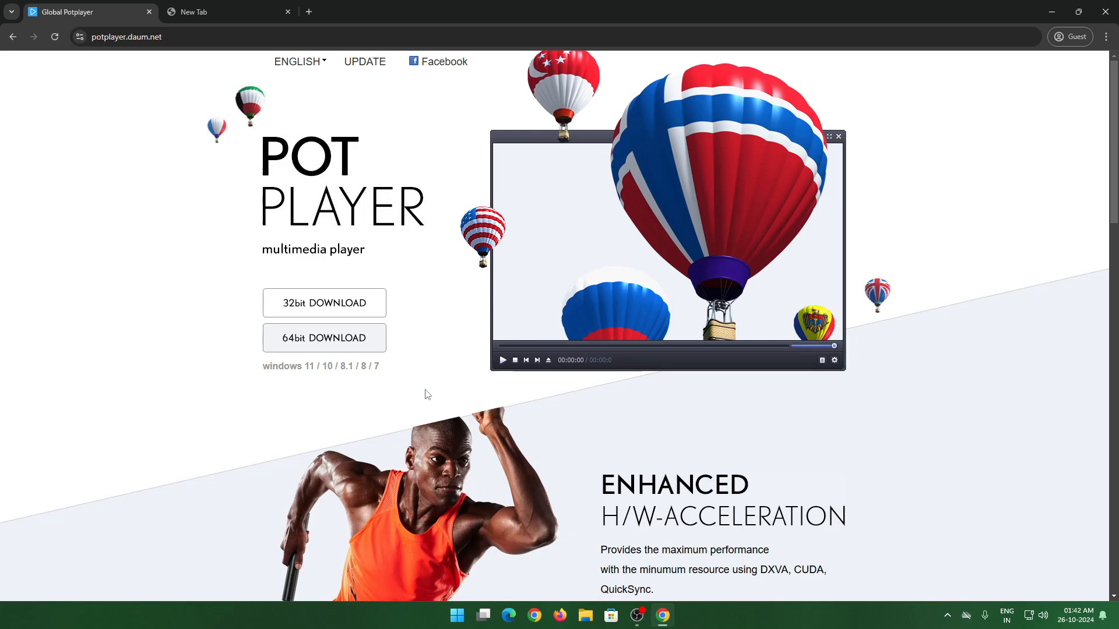
Save the 64-bit PotPlayer installer to Downloads and run PotPlayerSetup64 (1).exe.
{"action": "left_click", "coordinate": [324, 338]}
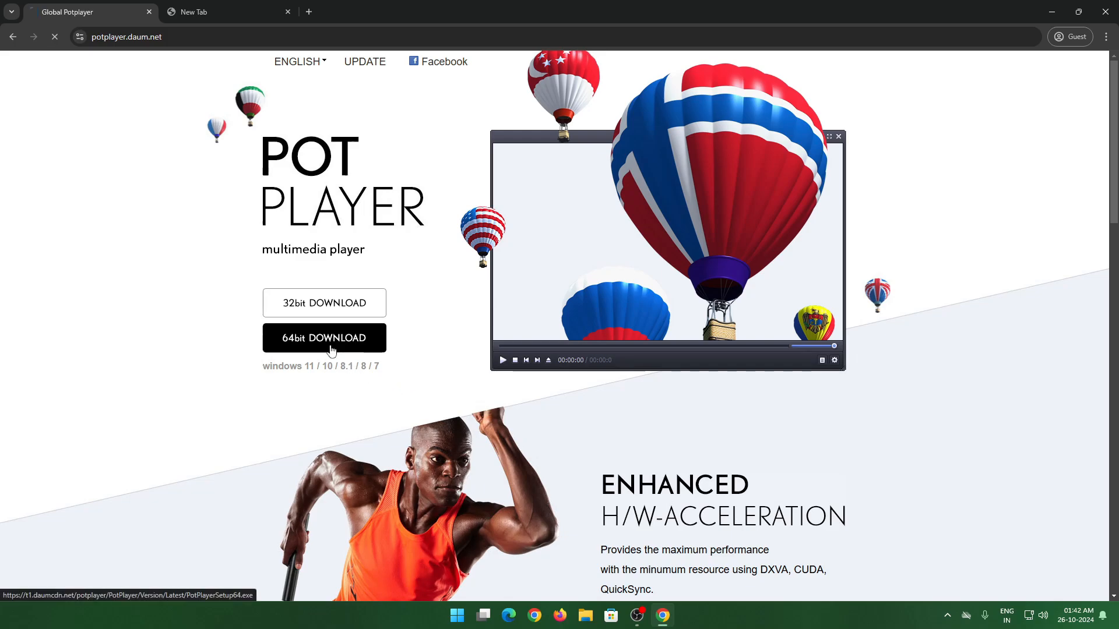
{"action": "left_click", "coordinate": [324, 338]}
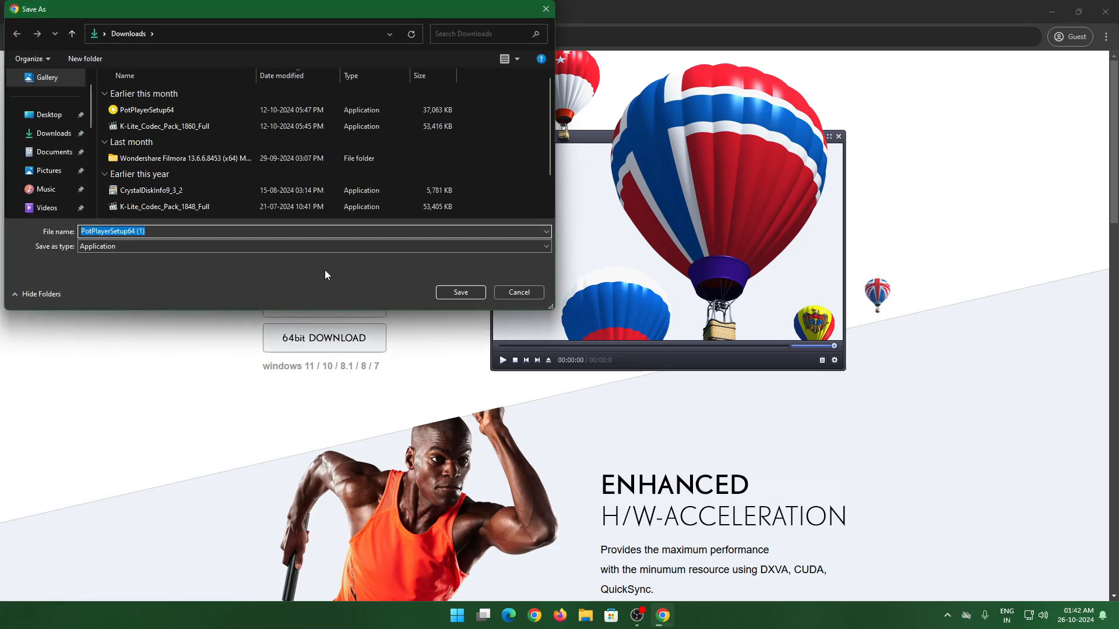
{"action": "mouse_move", "coordinate": [460, 292]}
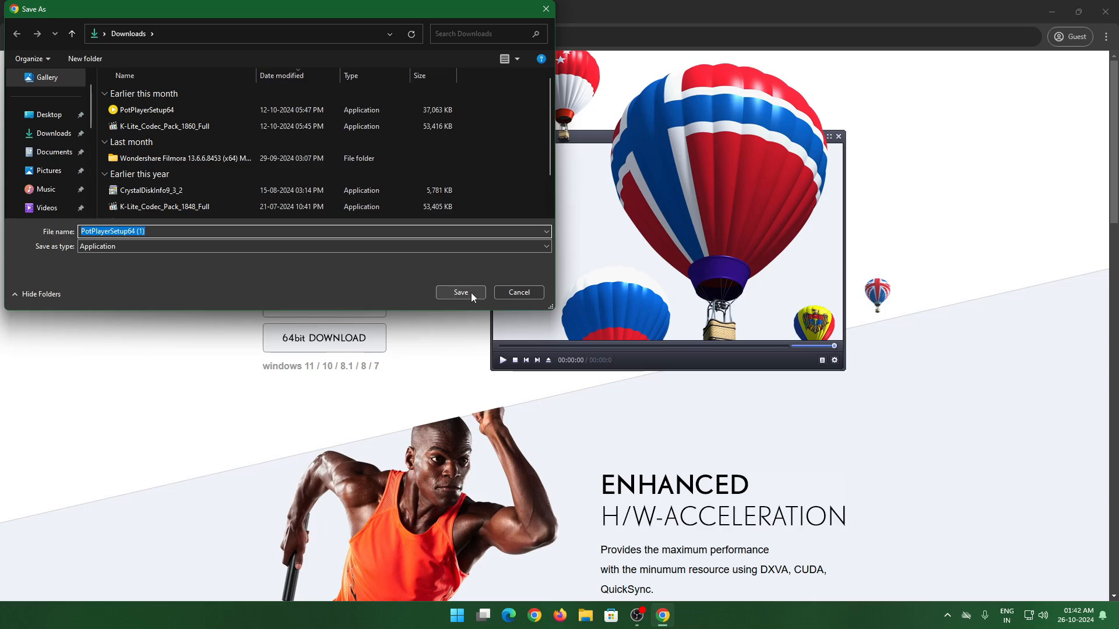
{"action": "left_click", "coordinate": [460, 292]}
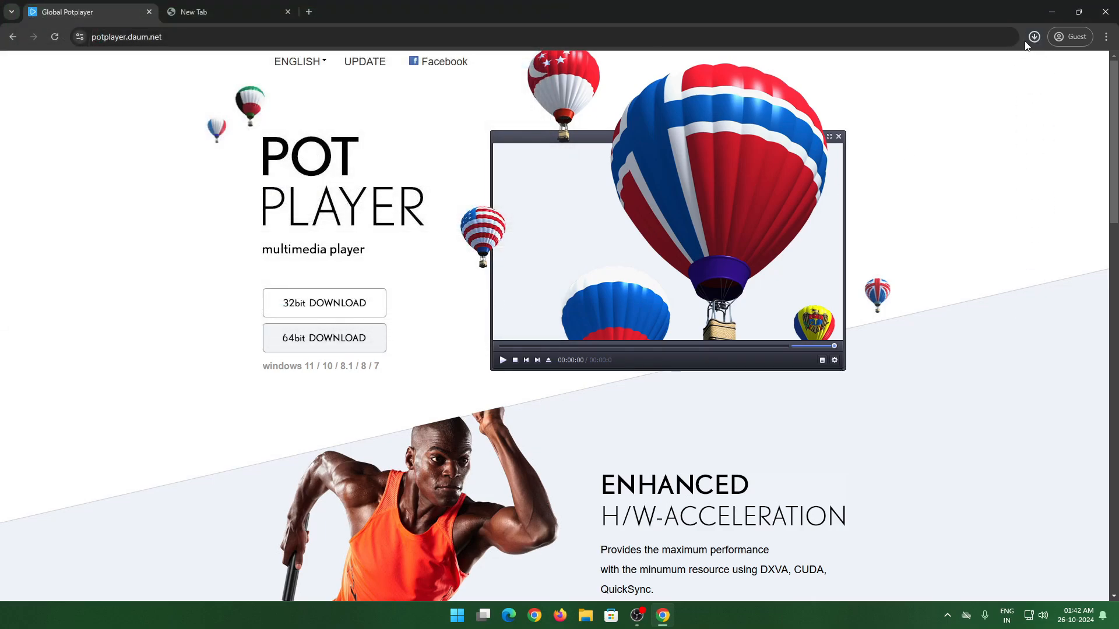
{"action": "left_click", "coordinate": [1034, 36]}
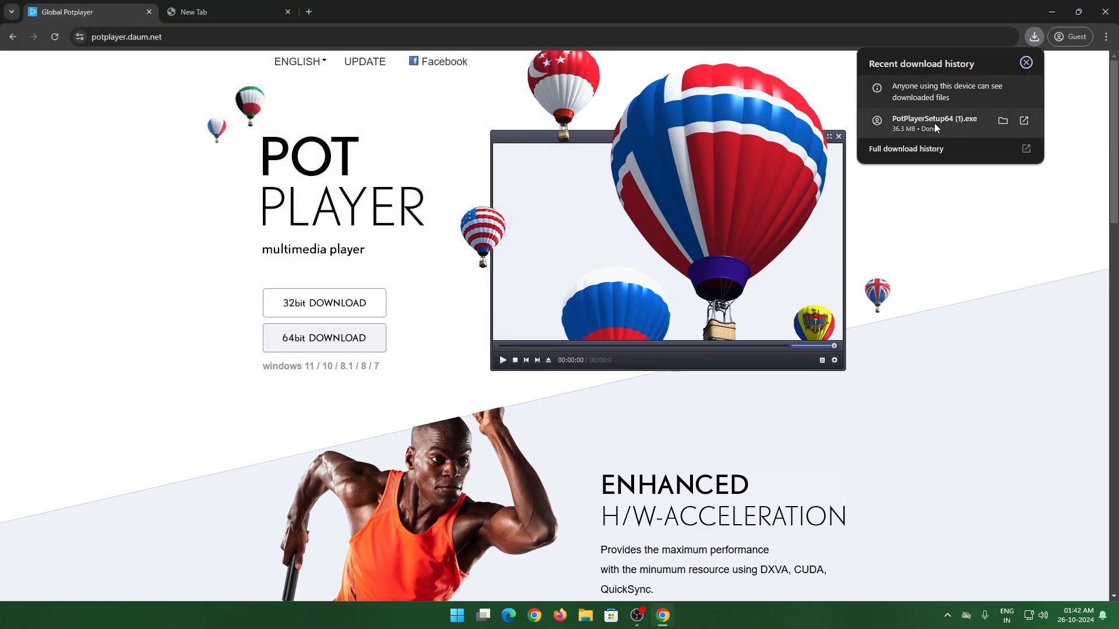
{"action": "left_click", "coordinate": [538, 397]}
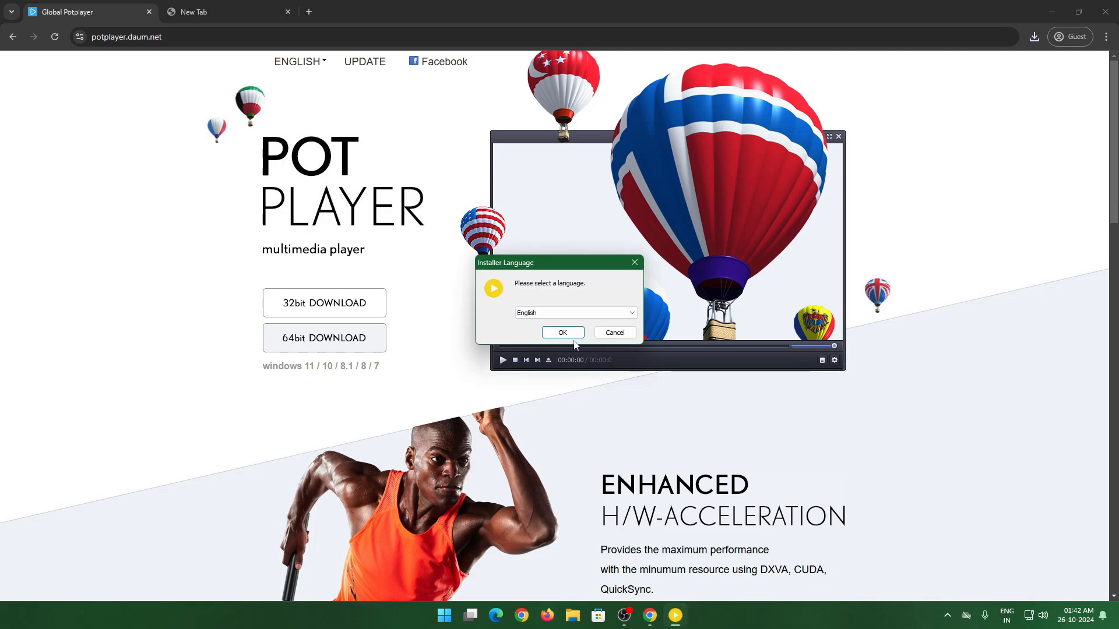
Install 64-bit PotPlayer in English with the additional Open Codec add-on.
{"action": "left_click", "coordinate": [562, 333]}
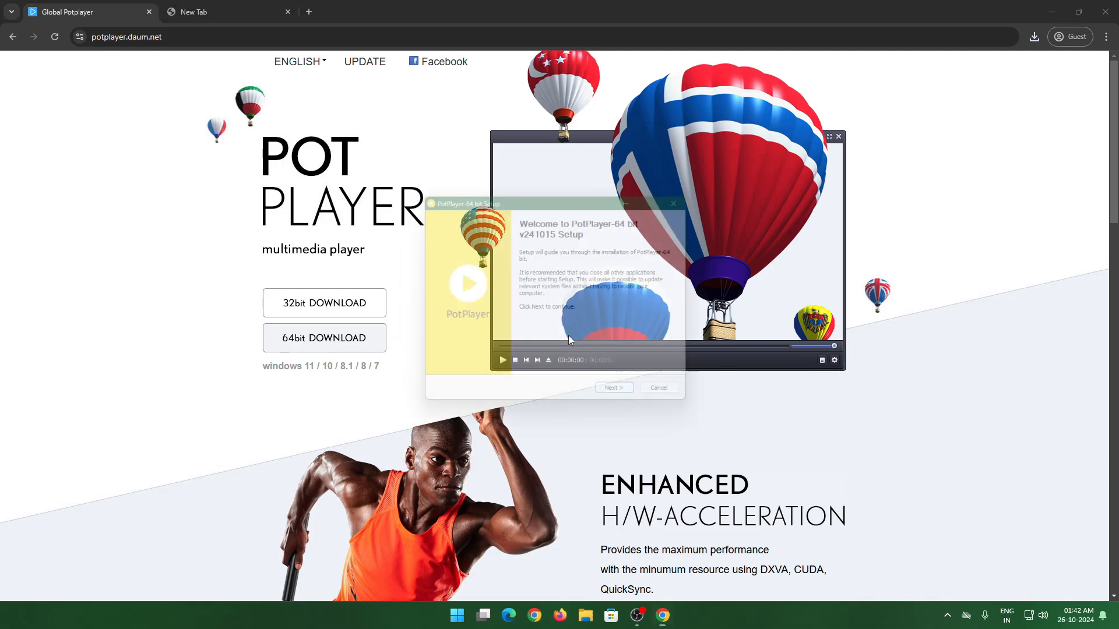
{"action": "left_click", "coordinate": [612, 387]}
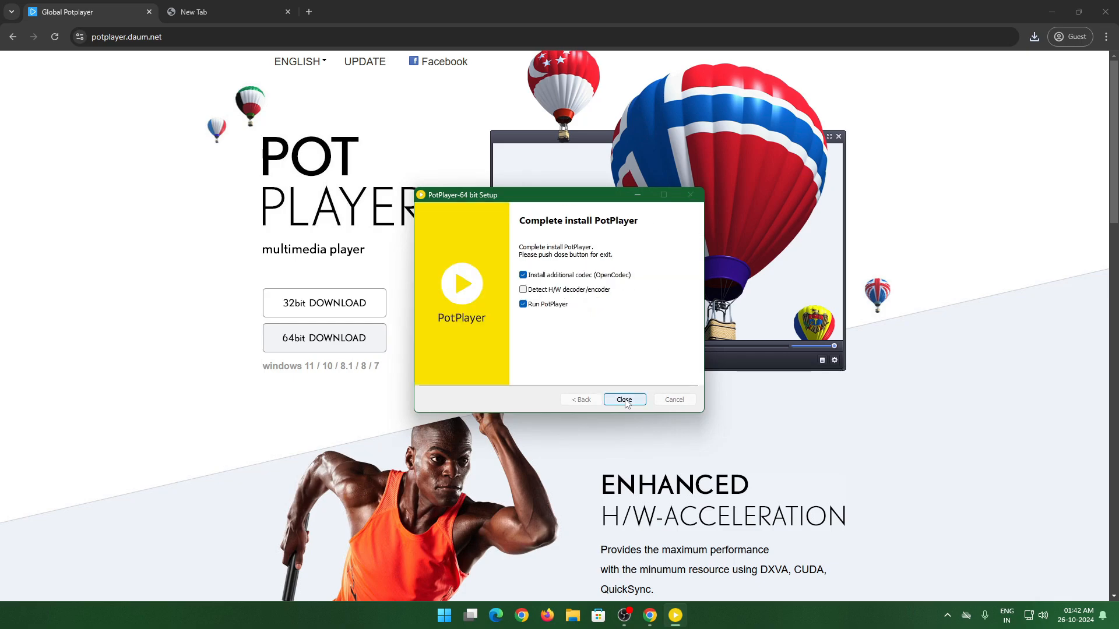
{"action": "left_click", "coordinate": [623, 400]}
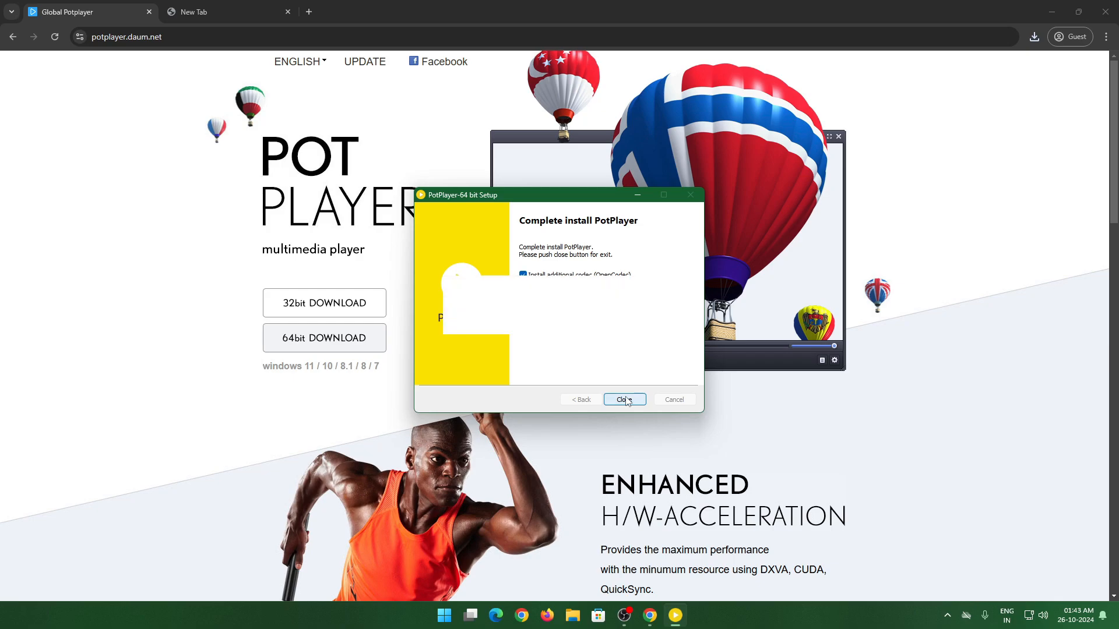
{"action": "left_click", "coordinate": [623, 400]}
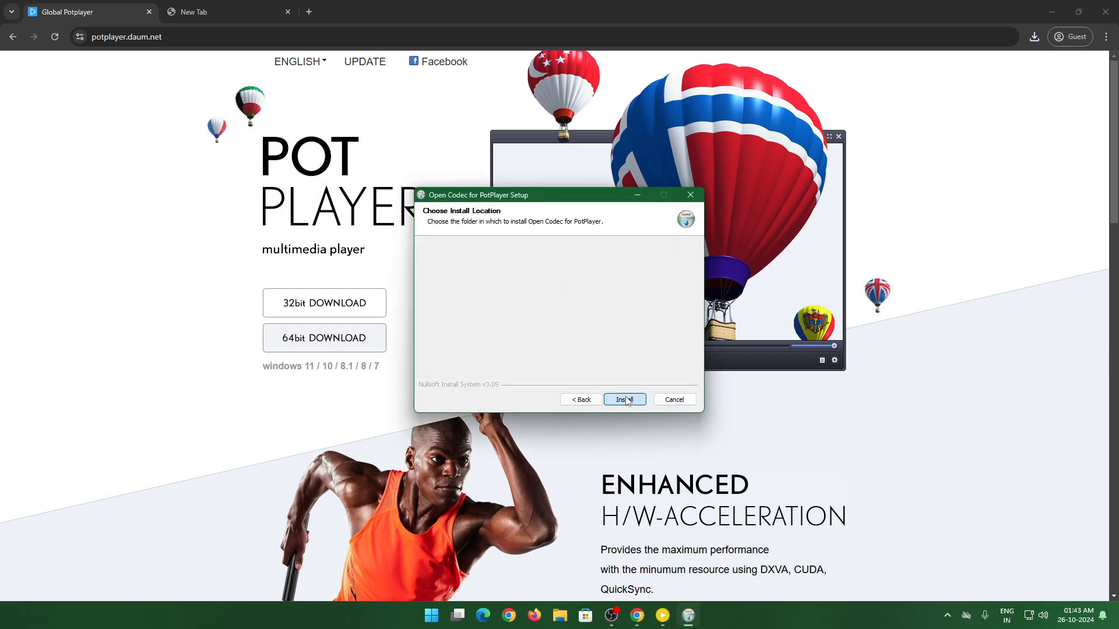
{"action": "left_click", "coordinate": [623, 400]}
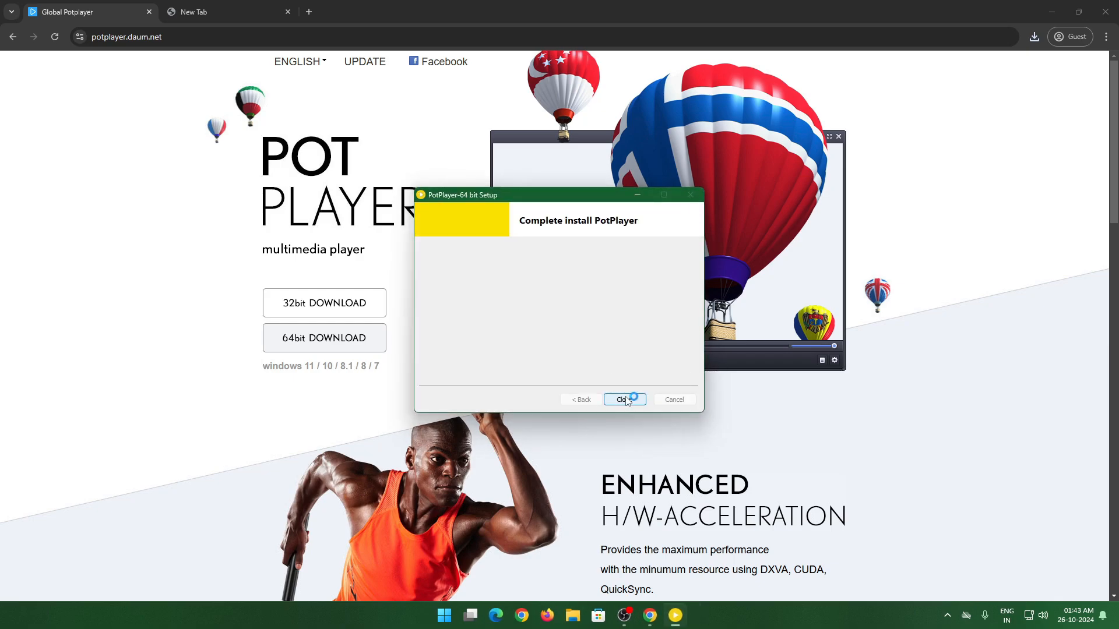
{"action": "left_click", "coordinate": [623, 399]}
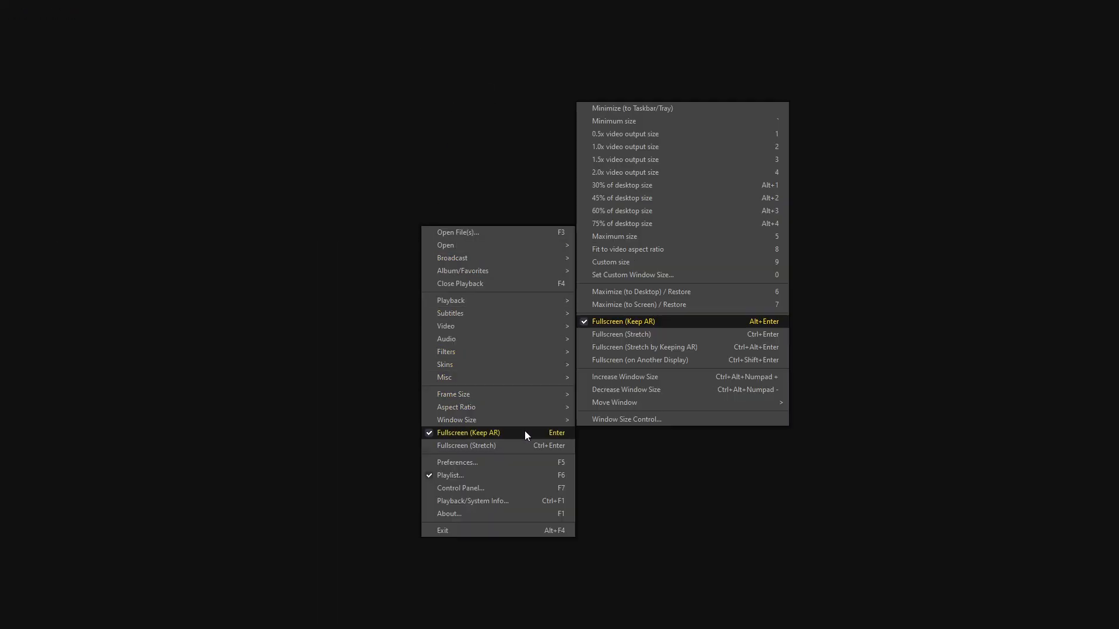
Open PotPlayer's Audio preferences and enable the normalizer with audio boost on Normalizer/Freeverb.
{"action": "left_click", "coordinate": [457, 462]}
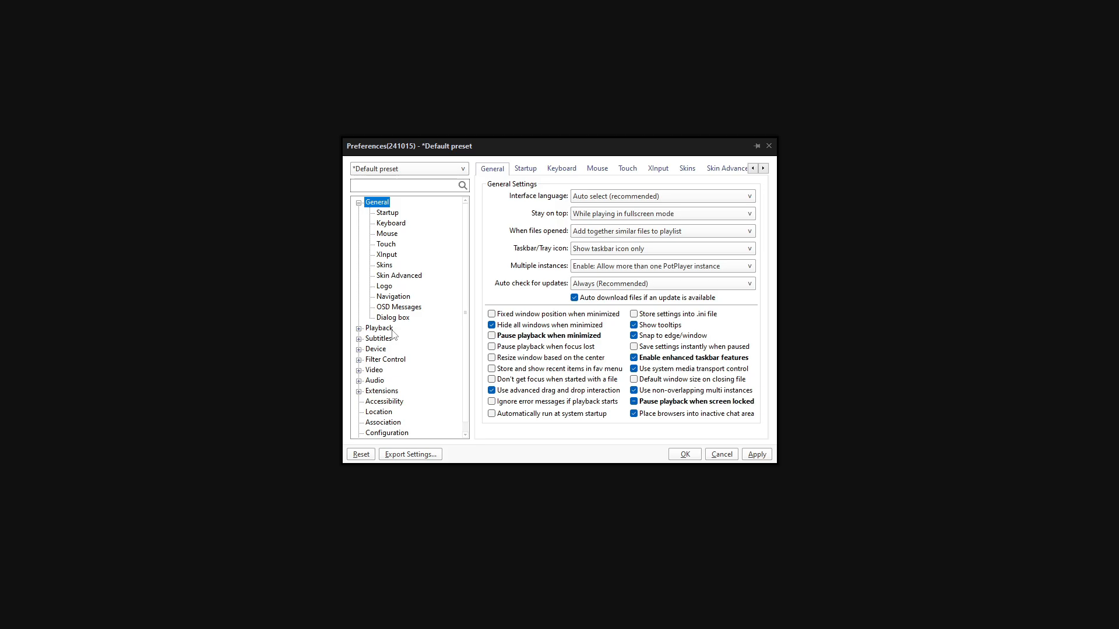
{"action": "left_click", "coordinate": [373, 381]}
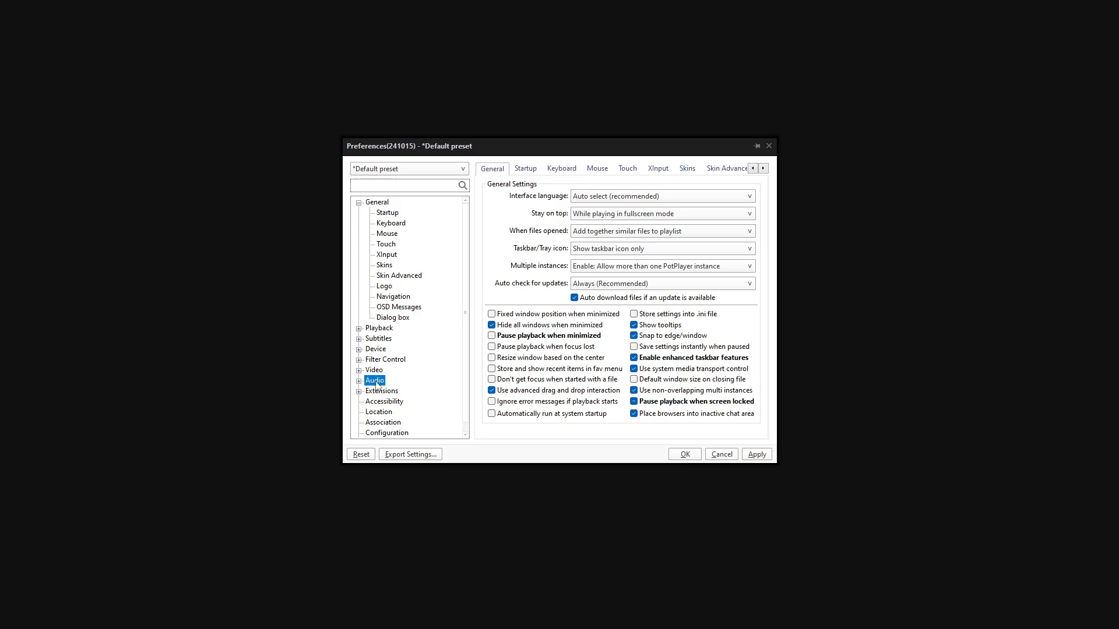
{"action": "left_click", "coordinate": [374, 380]}
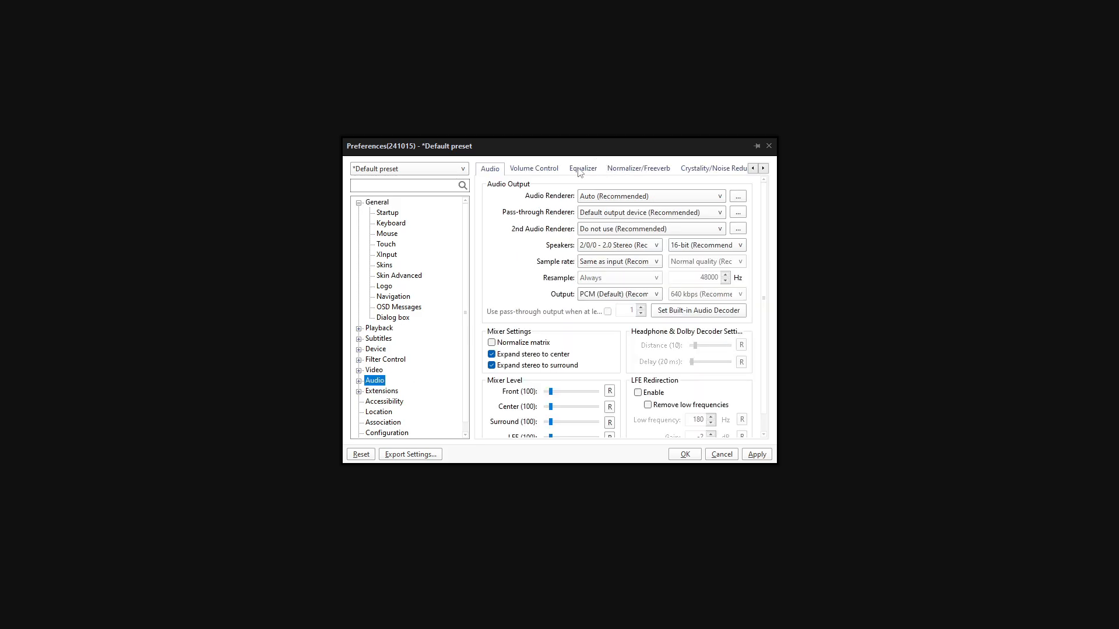
{"action": "left_click", "coordinate": [636, 169]}
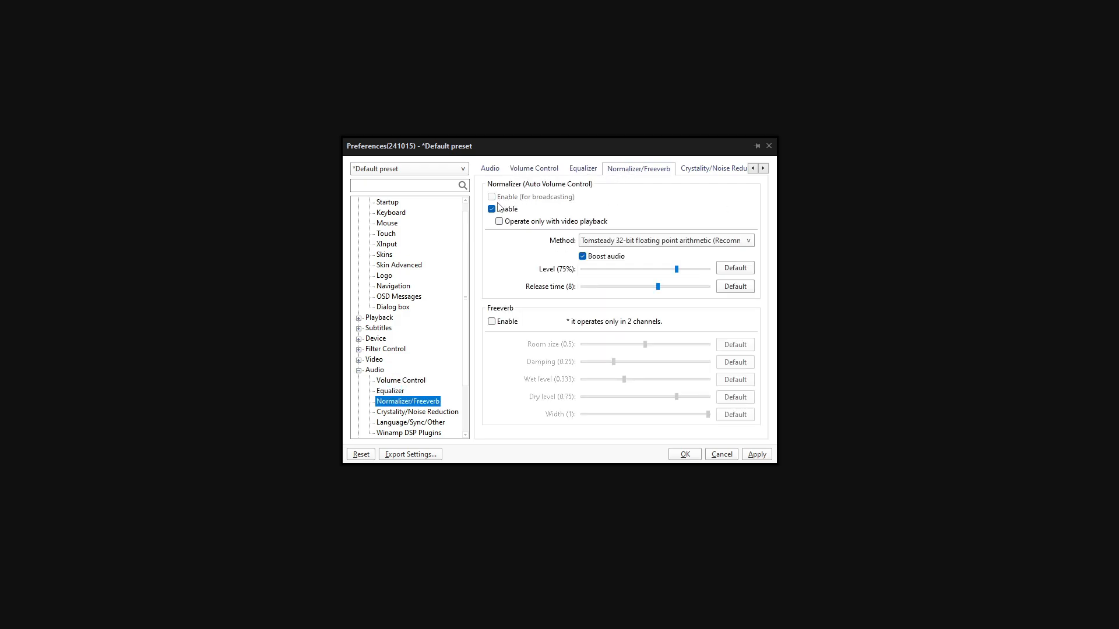
{"action": "left_click", "coordinate": [582, 257]}
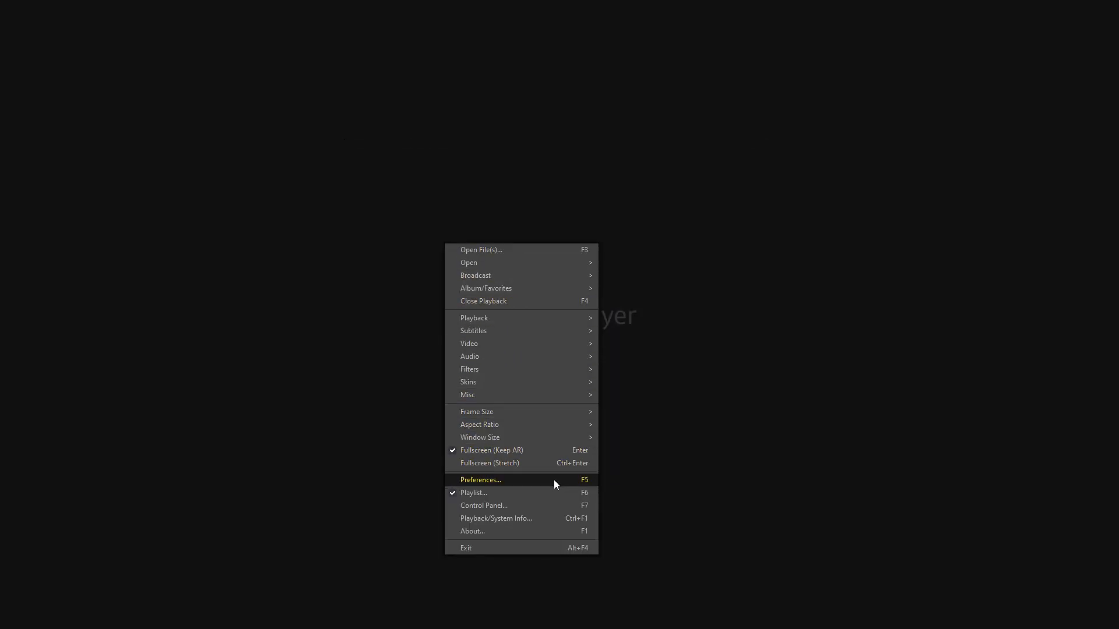
{"action": "mouse_move", "coordinate": [470, 356]}
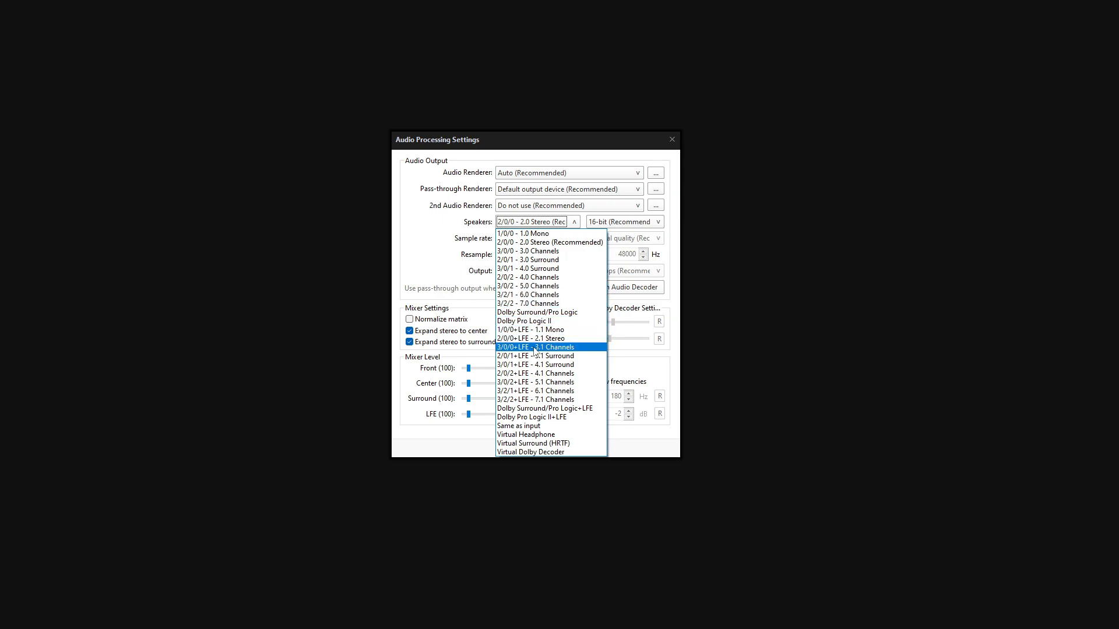
{"action": "mouse_move", "coordinate": [536, 382]}
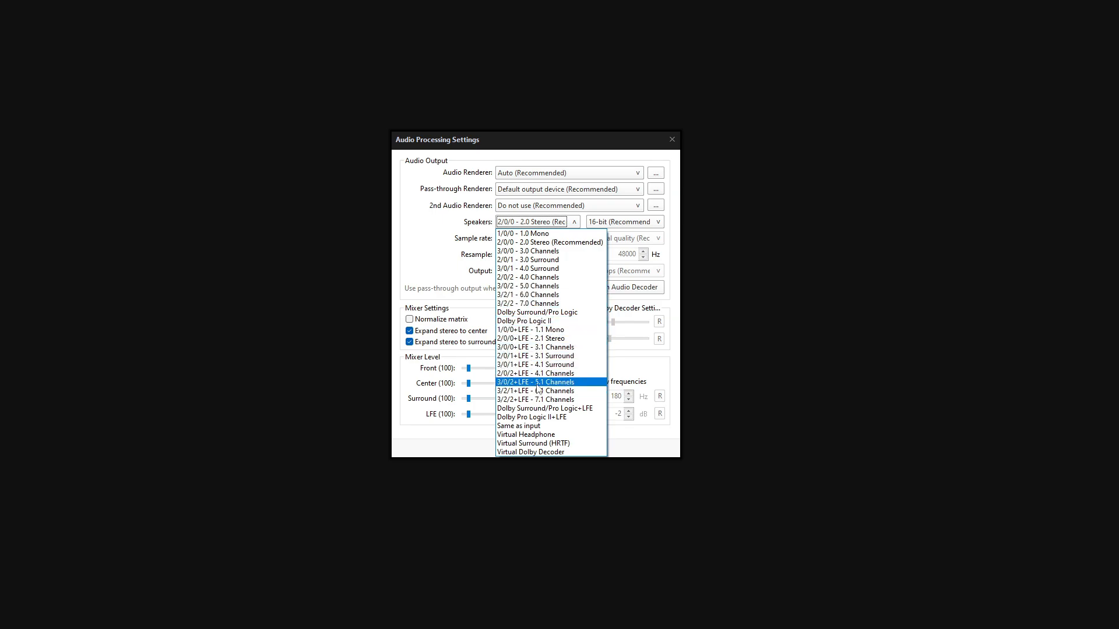
Set the audio processing speakers to 3/0/2+LFE - 5.1 Channels.
{"action": "left_click", "coordinate": [535, 382]}
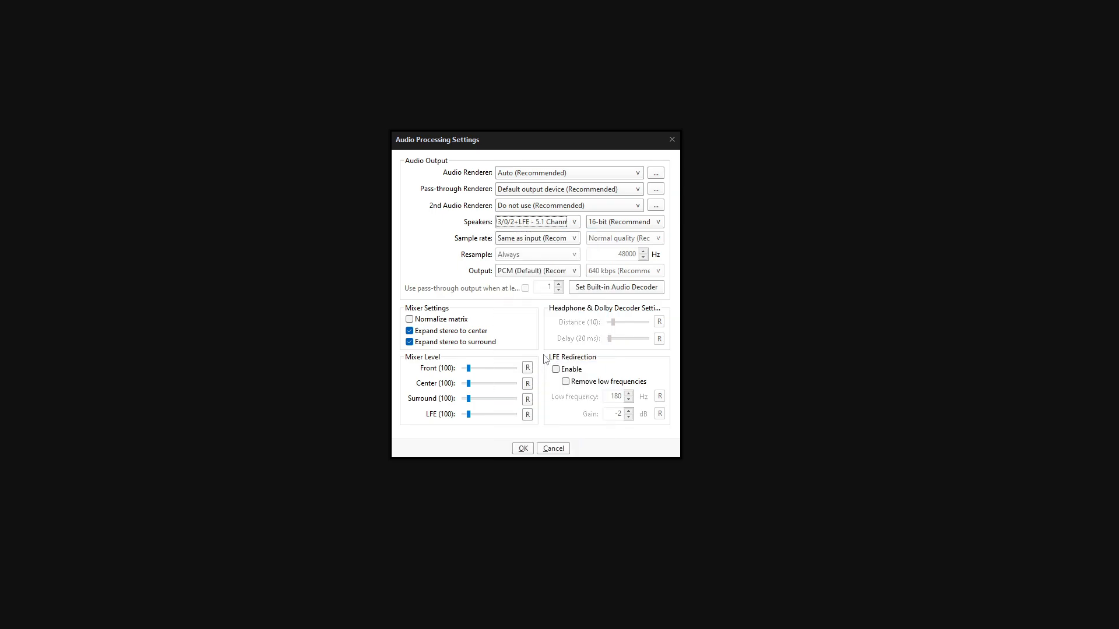
{"action": "left_click", "coordinate": [615, 286]}
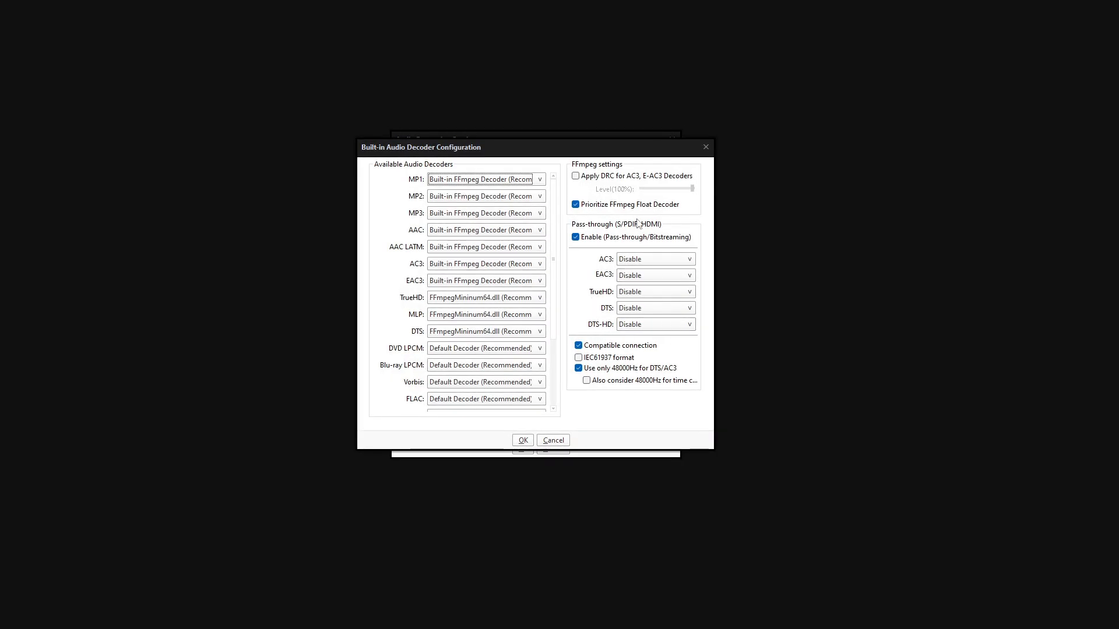
Set AC3 to Default Pass-through in the built-in audio decoder configuration.
{"action": "left_click", "coordinate": [687, 258]}
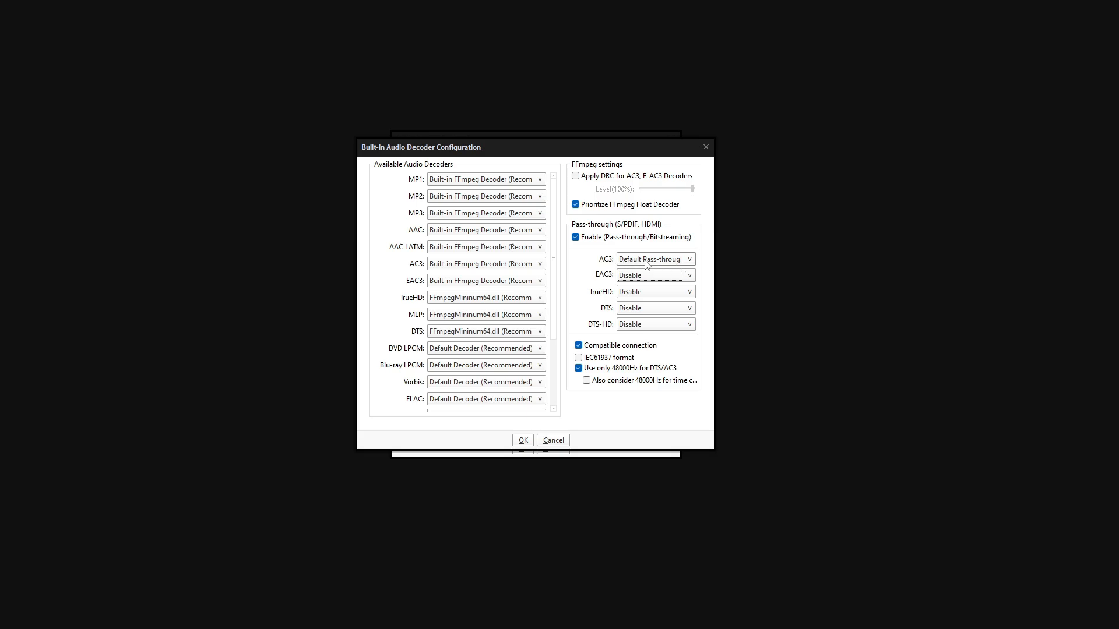
{"action": "mouse_move", "coordinate": [634, 273]}
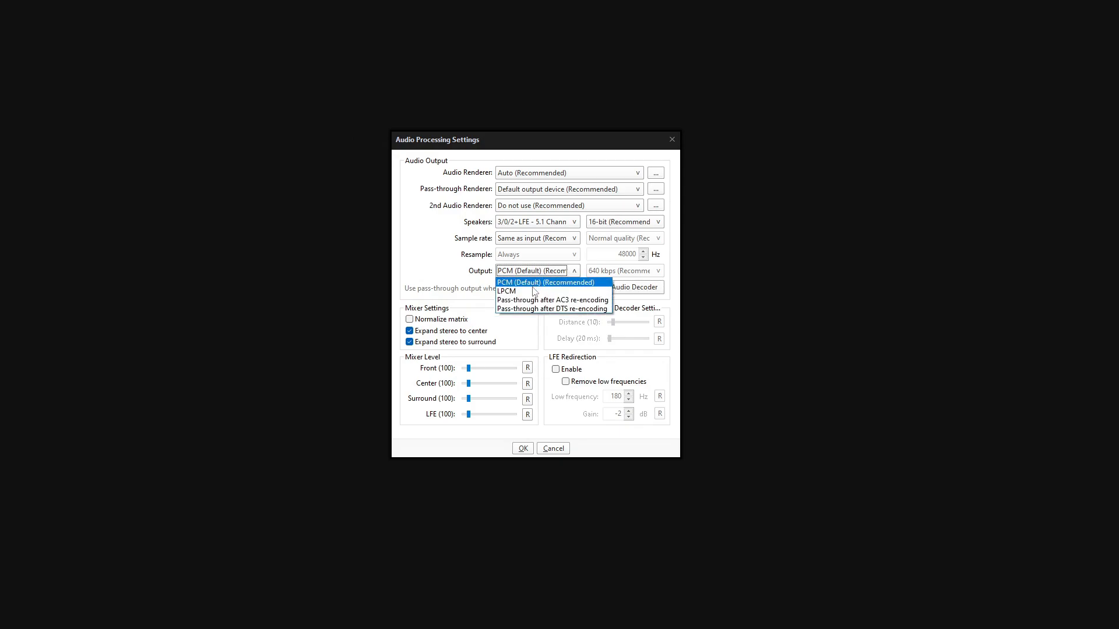
Set Output to 'Pass-through after AC3 re-encoding', enable pass-through output, and apply.
{"action": "left_click", "coordinate": [552, 299]}
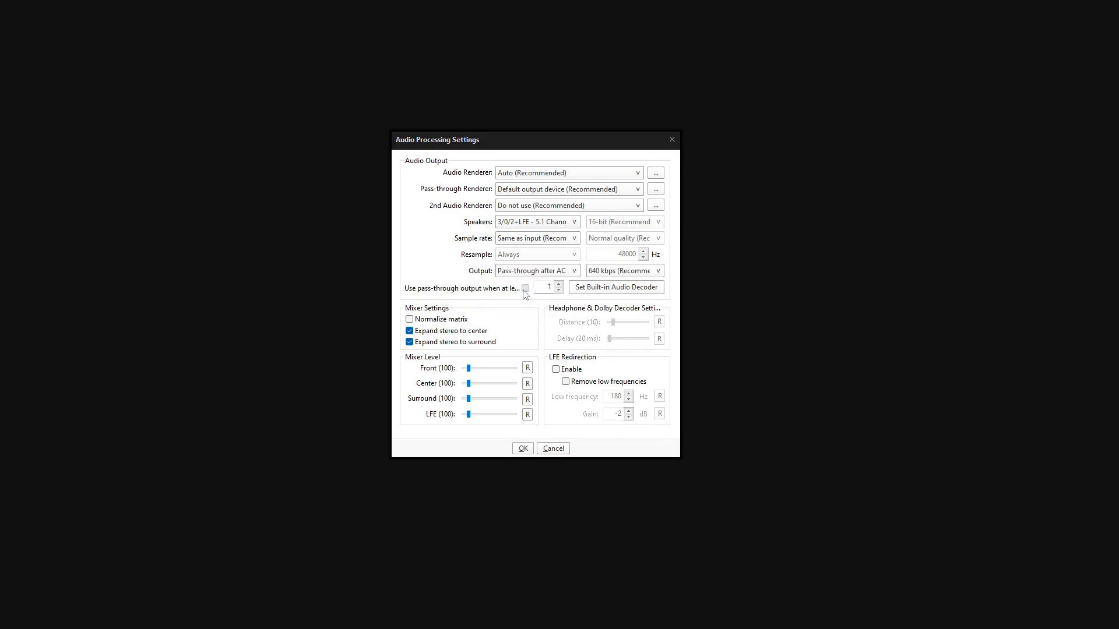
{"action": "left_click", "coordinate": [526, 288]}
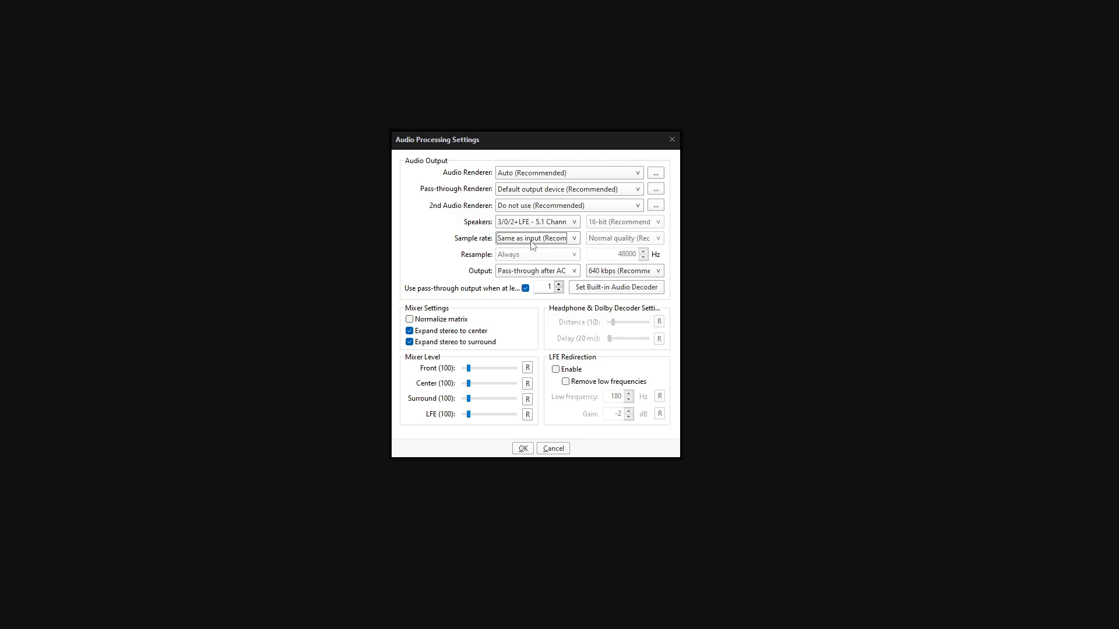
{"action": "mouse_move", "coordinate": [540, 403]}
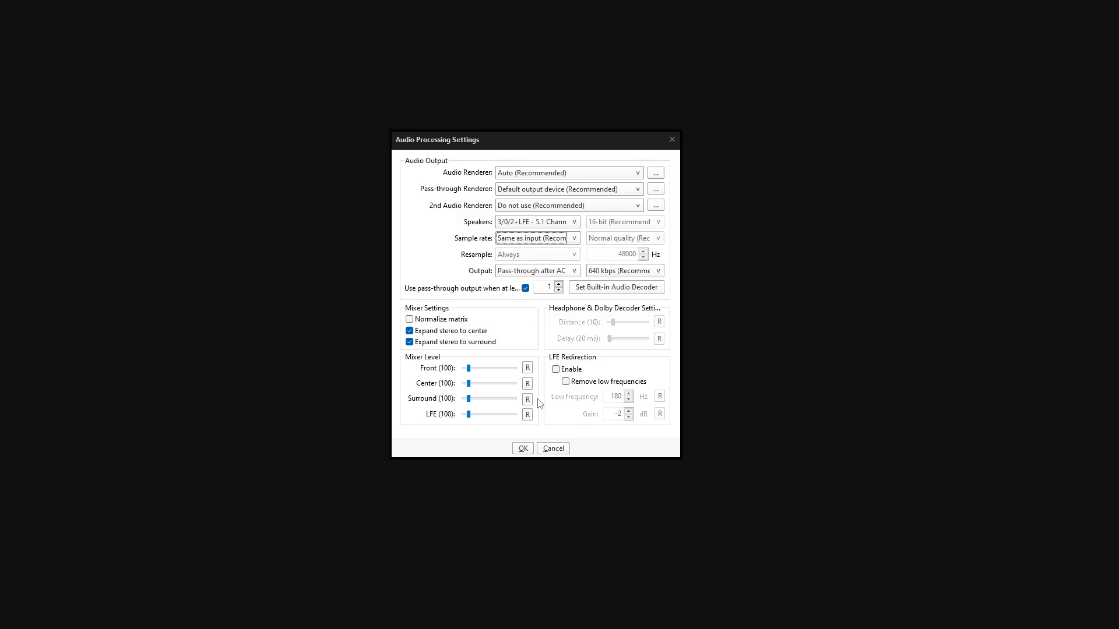
{"action": "left_click", "coordinate": [522, 448]}
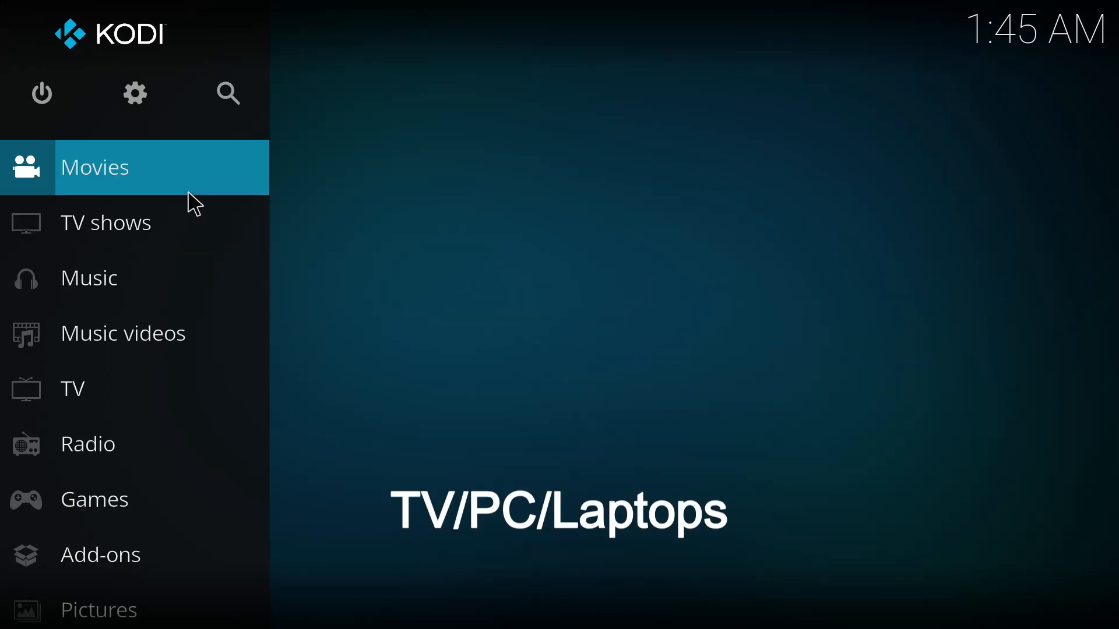
In Kodi's System settings, raise the level from Basic to Expert and open Audio.
{"action": "left_click", "coordinate": [134, 94]}
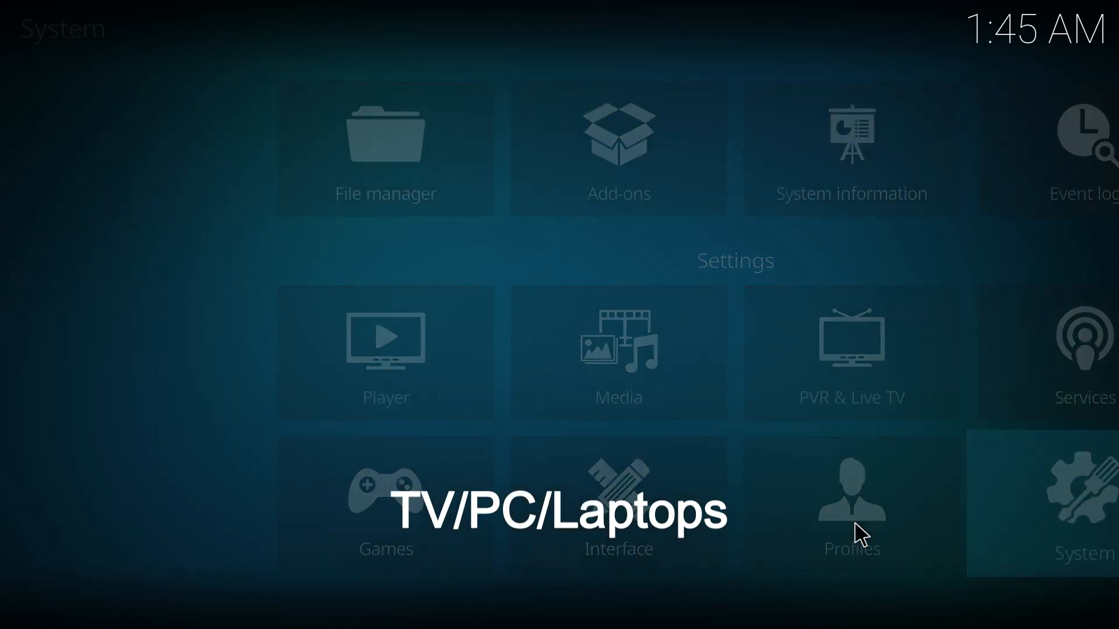
{"action": "left_click", "coordinate": [1080, 503]}
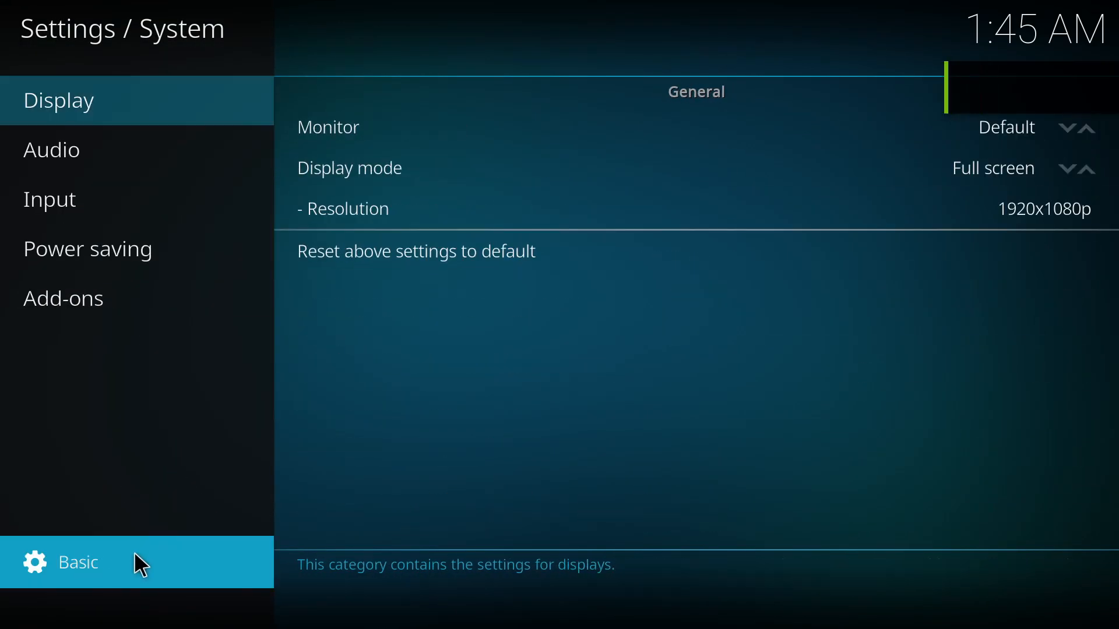
{"action": "left_click", "coordinate": [77, 561]}
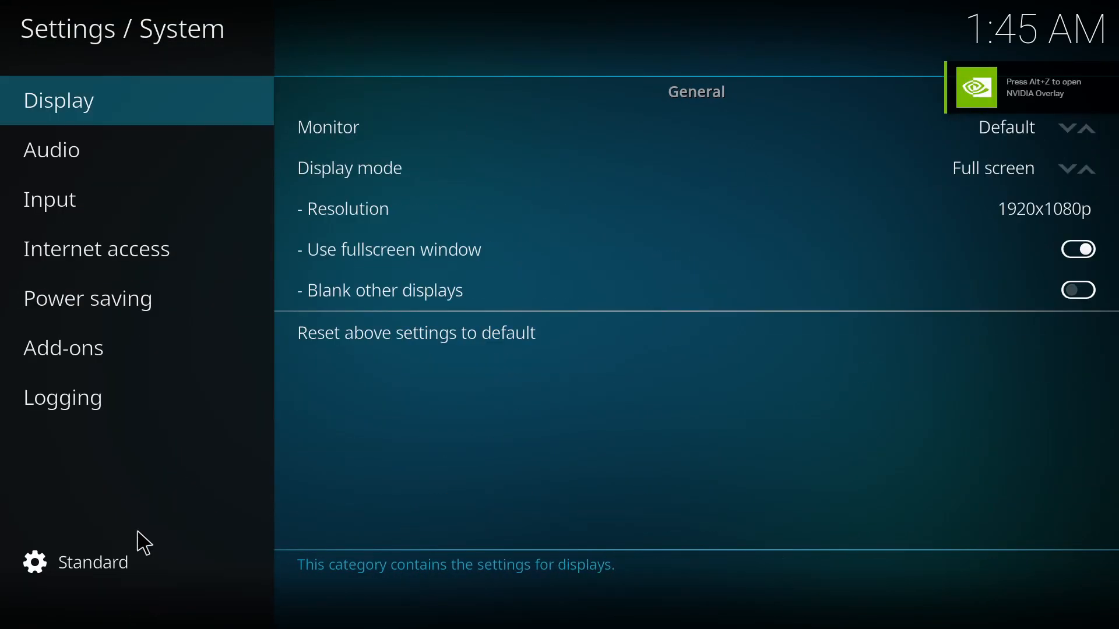
{"action": "left_click", "coordinate": [50, 149]}
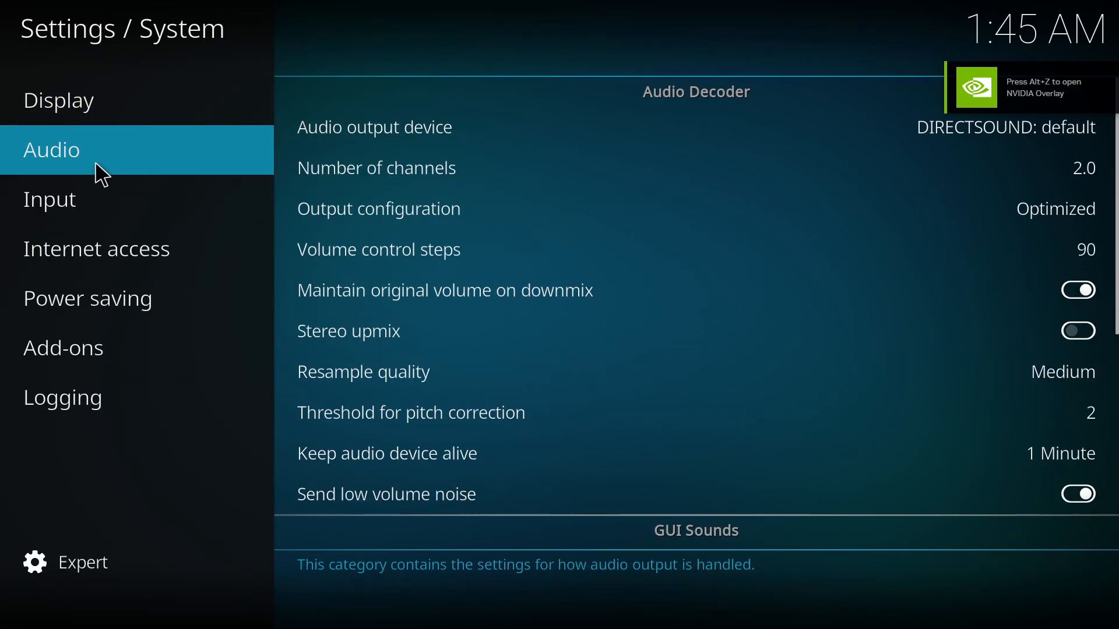
{"action": "mouse_move", "coordinate": [573, 248]}
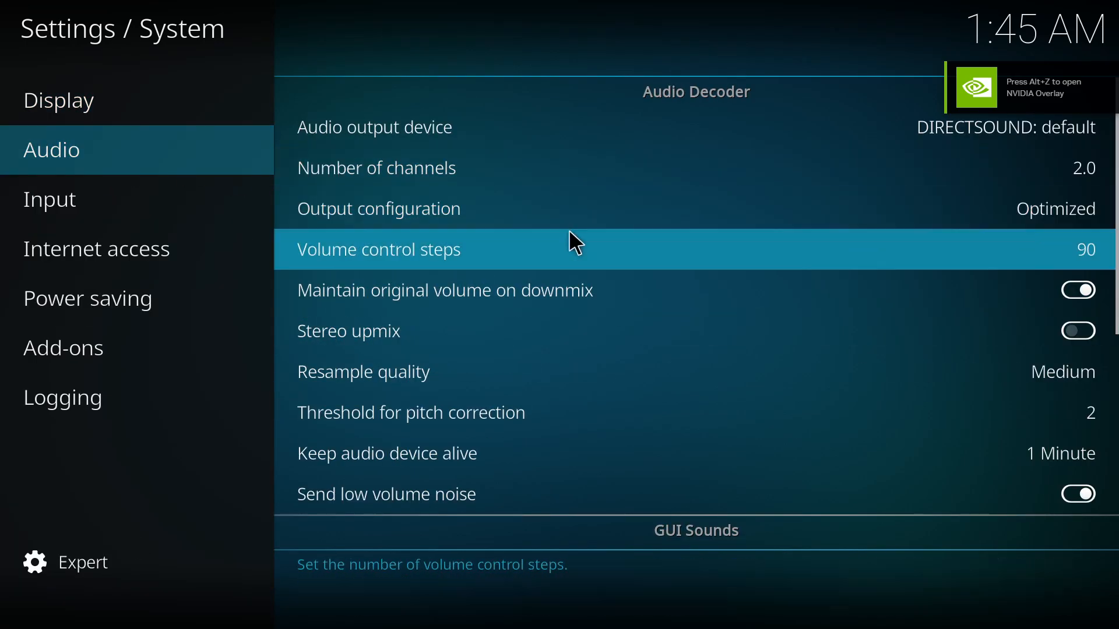
In Kodi's Audio Passthrough, enable the AC3-capable receiver and AC3 transcoding, leaving DTS off.
{"action": "scroll", "scroll_direction": "down", "scroll_amount": 3}
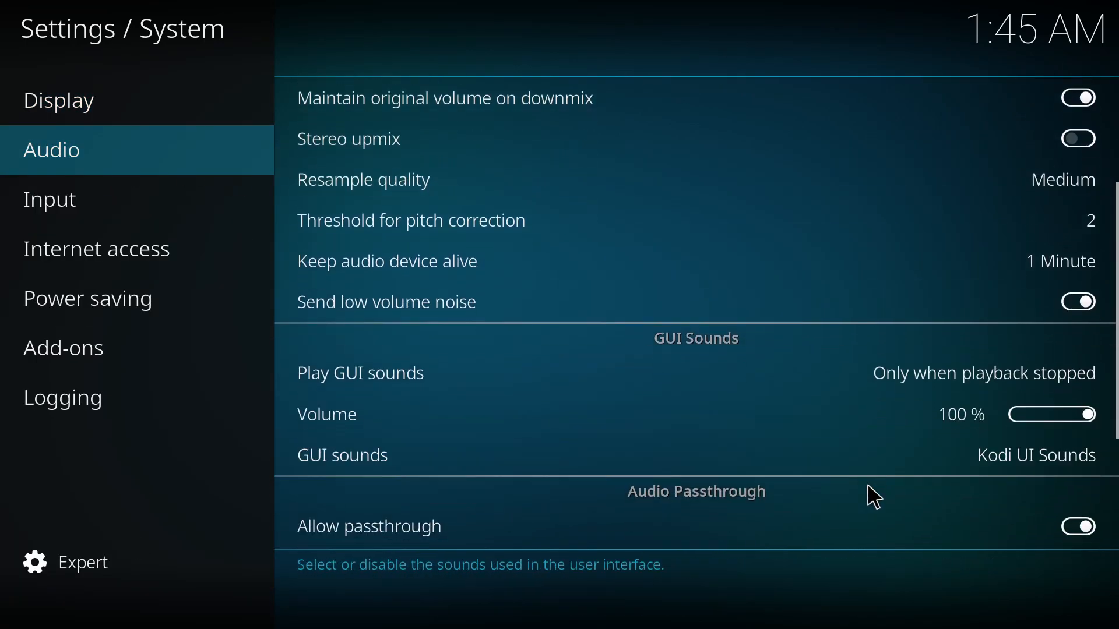
{"action": "scroll", "scroll_direction": "down", "scroll_amount": 3}
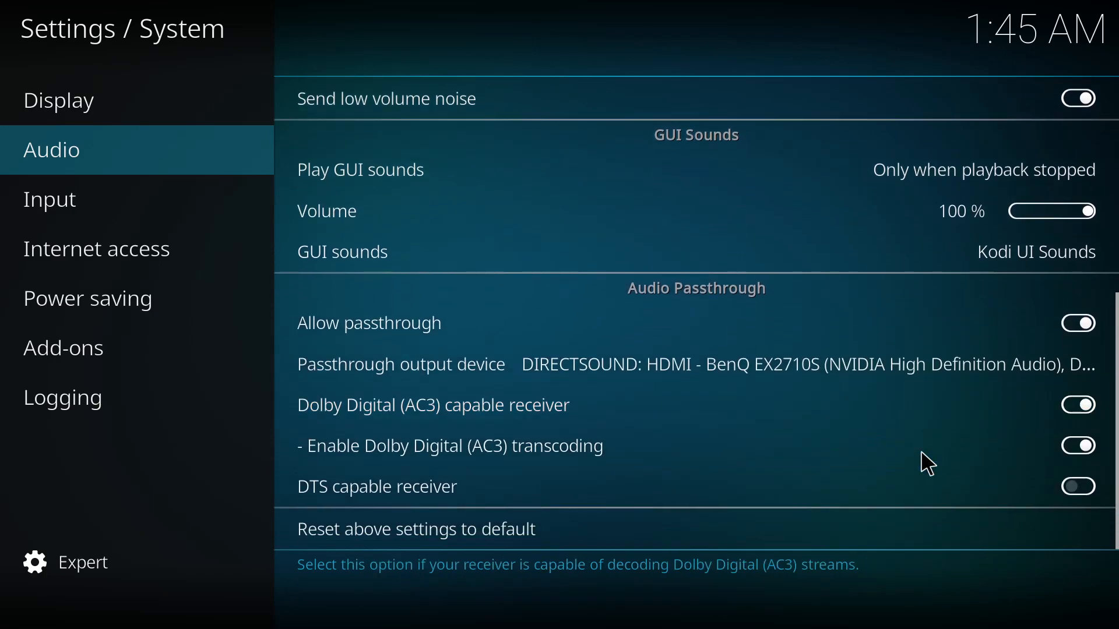
{"action": "mouse_move", "coordinate": [797, 418]}
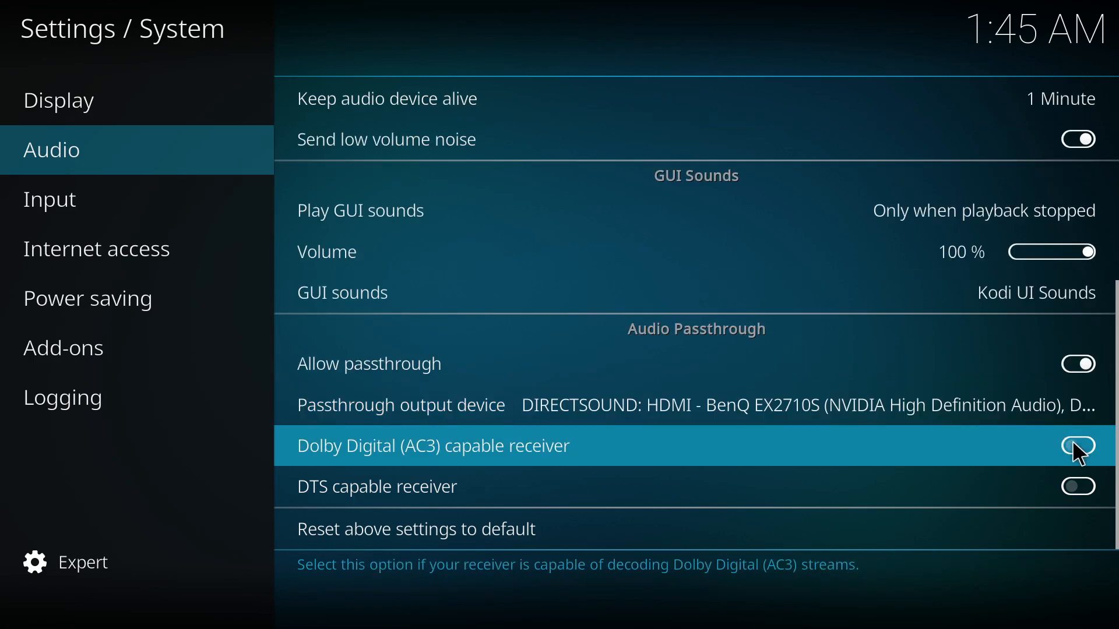
{"action": "left_click", "coordinate": [1078, 445]}
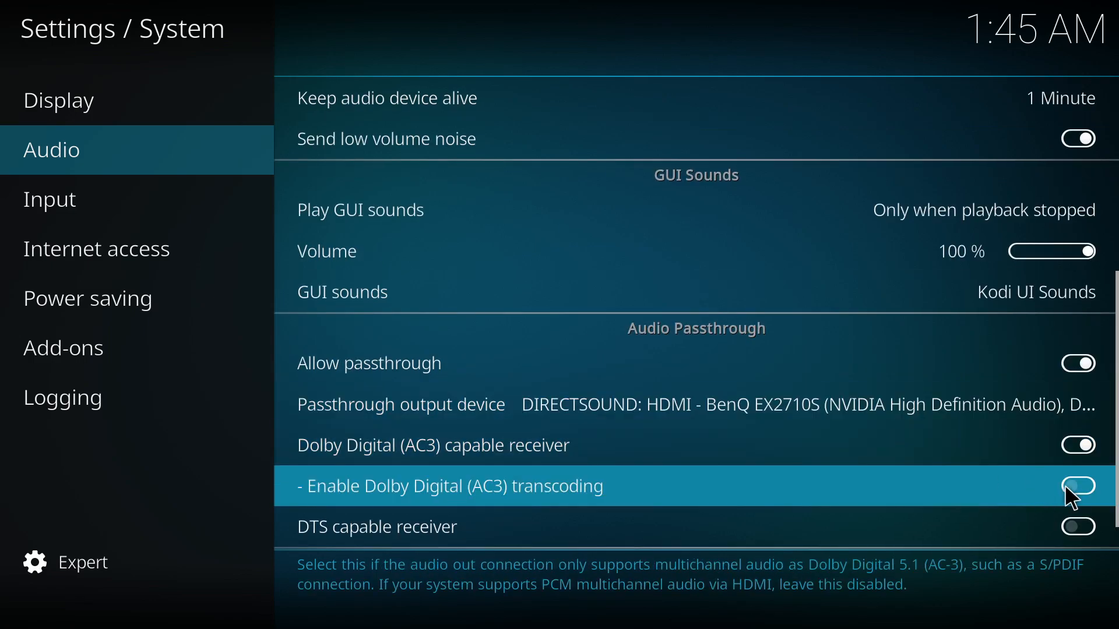
{"action": "left_click", "coordinate": [1077, 486]}
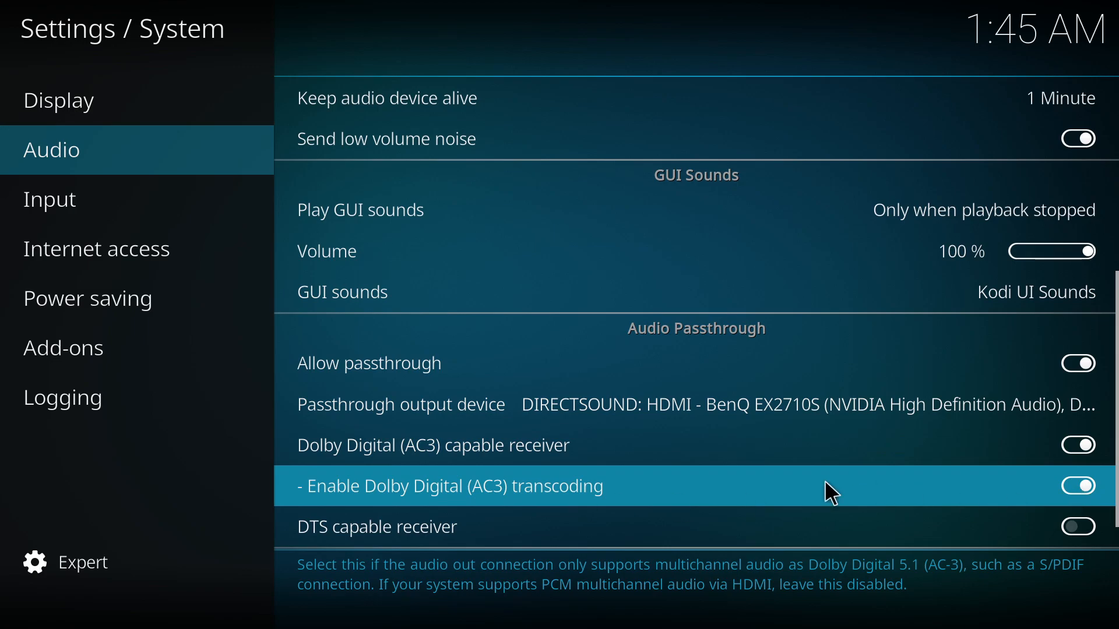
{"action": "mouse_move", "coordinate": [443, 496]}
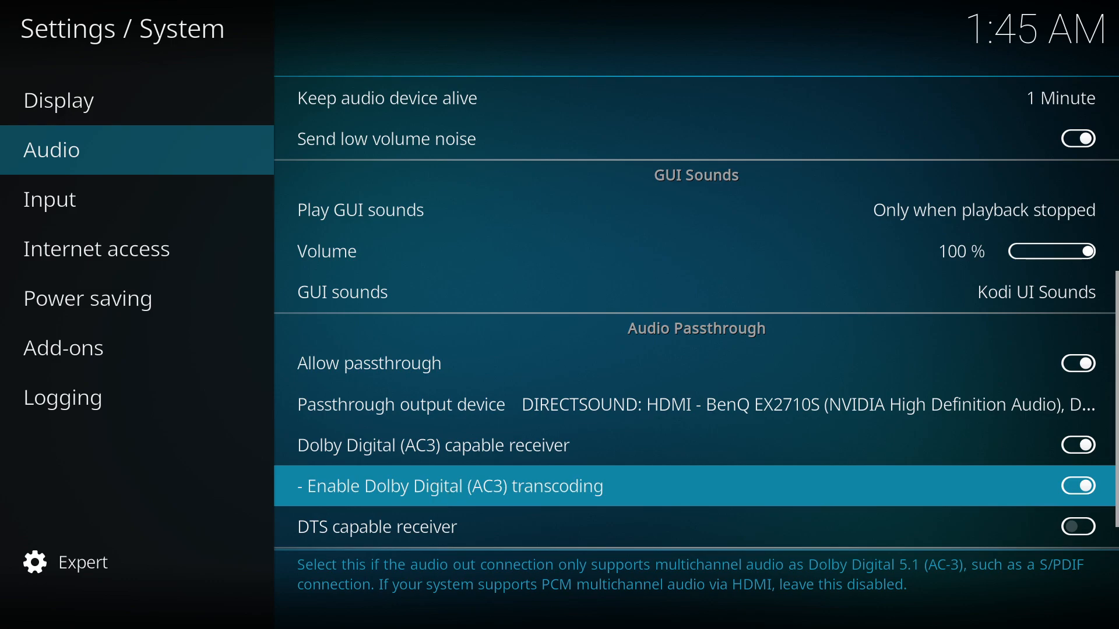
{"action": "mouse_move", "coordinate": [626, 519]}
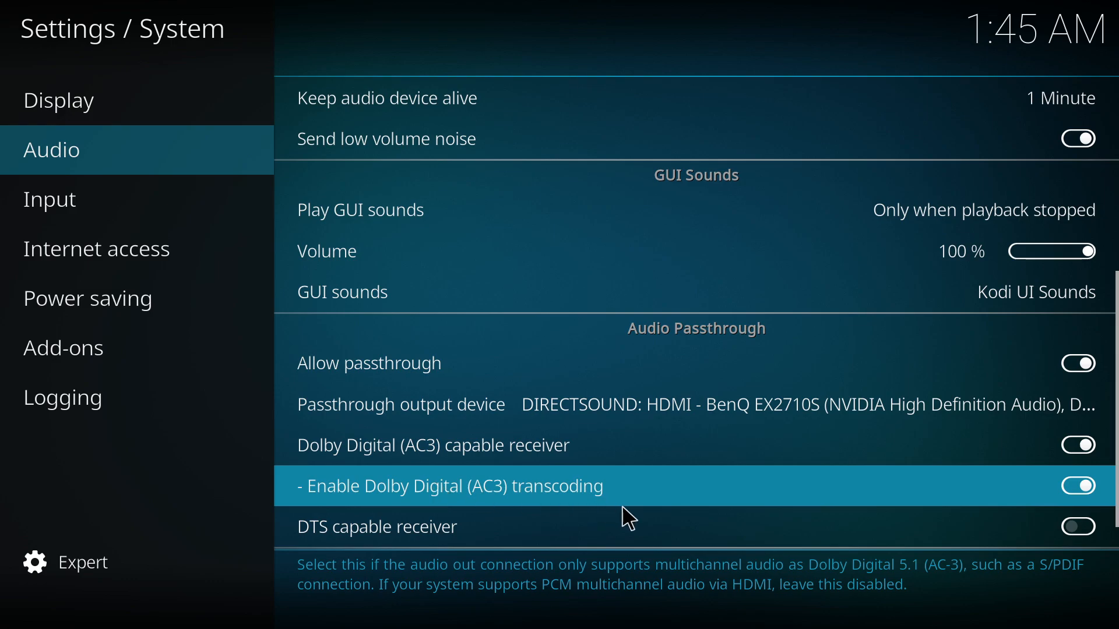